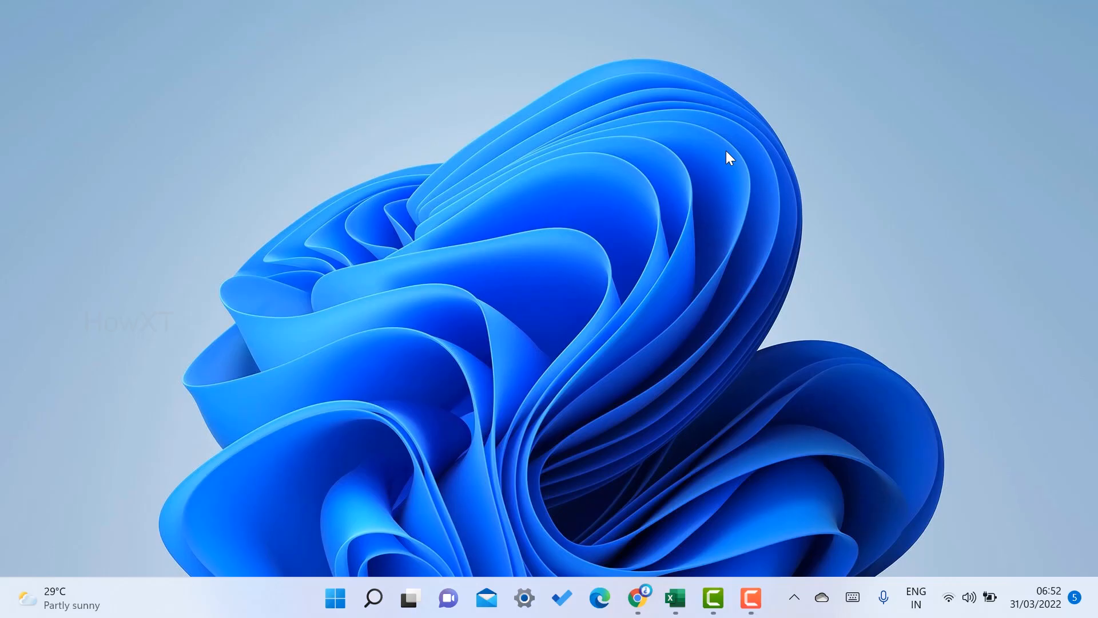
# Step: Review the marks table: empty Total and Percentage cells, the 500 Max Mark and Adrick's Subject 1 mark
pyautogui.click(675, 597)
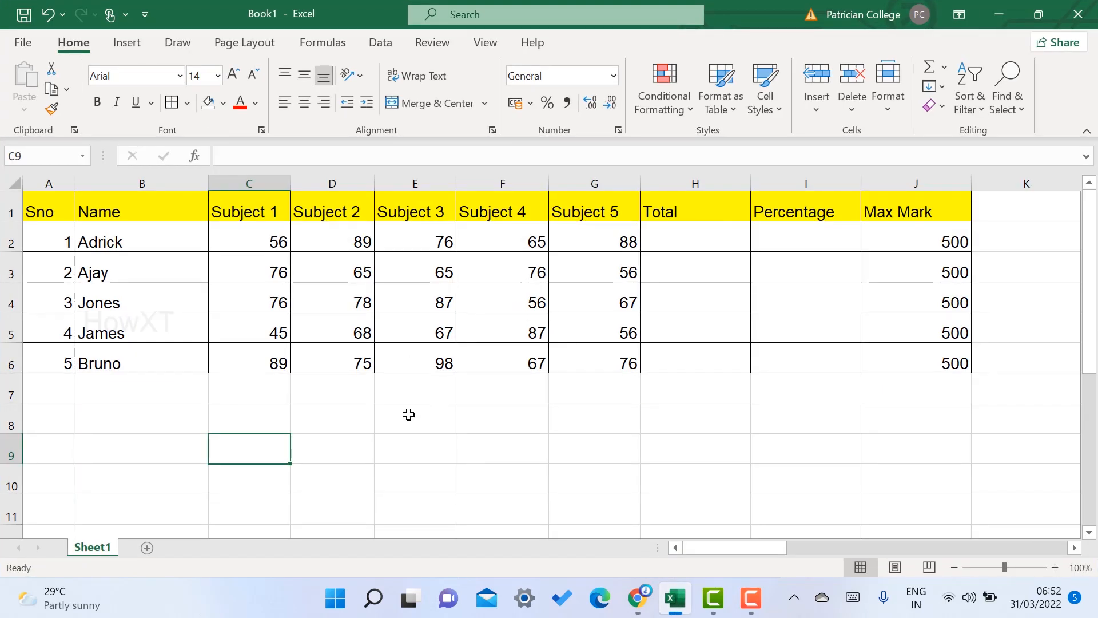
pyautogui.moveTo(275, 444)
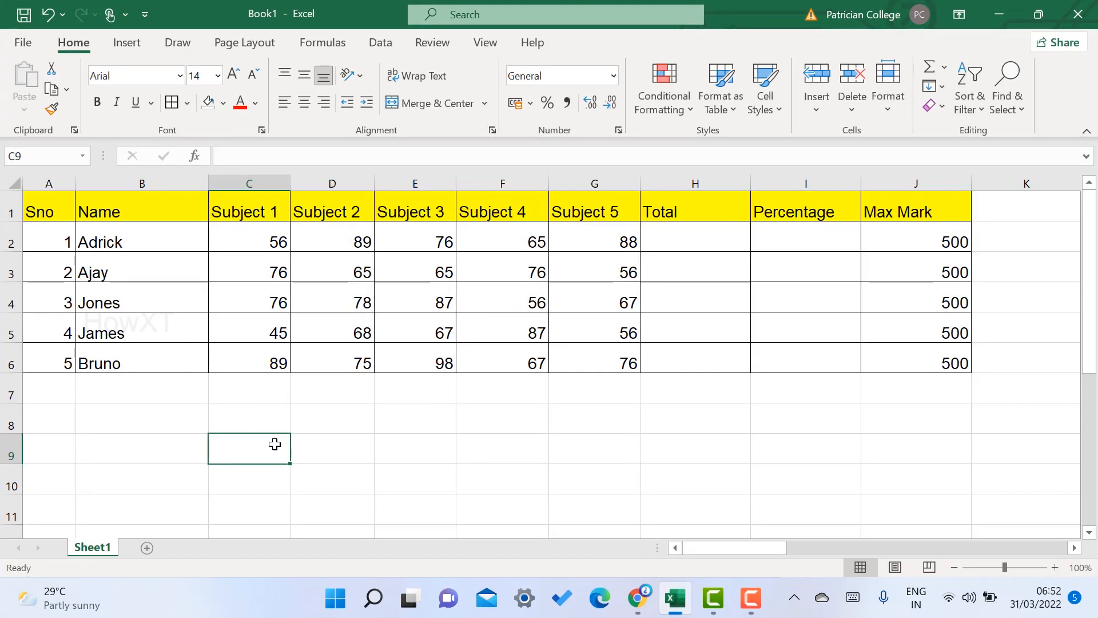
pyautogui.moveTo(805, 241); pyautogui.dragTo(805, 363)
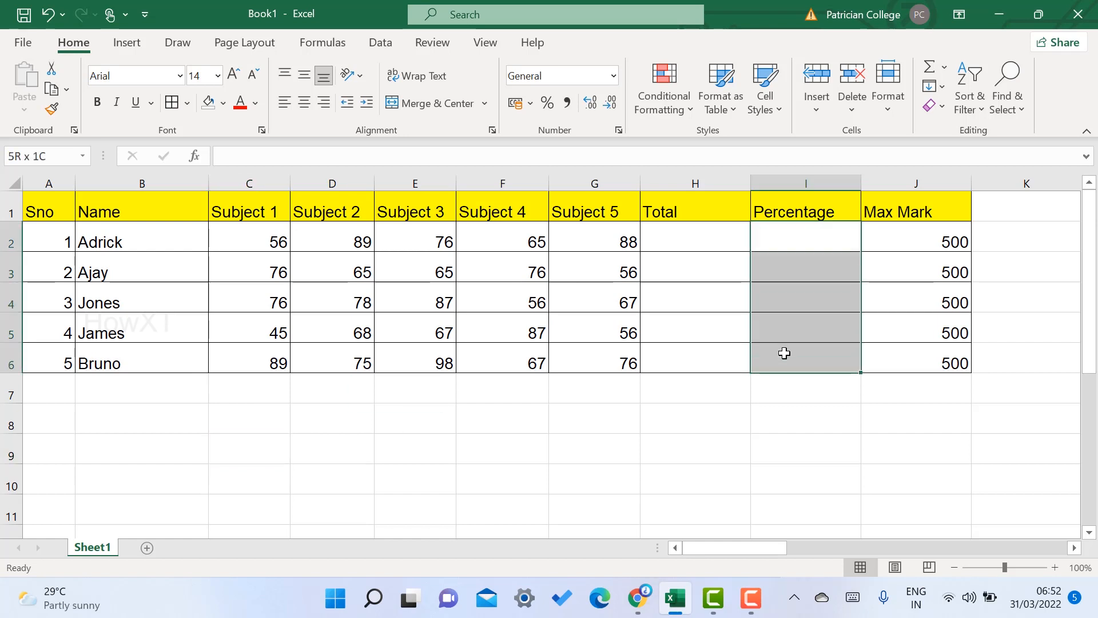
pyautogui.click(696, 236)
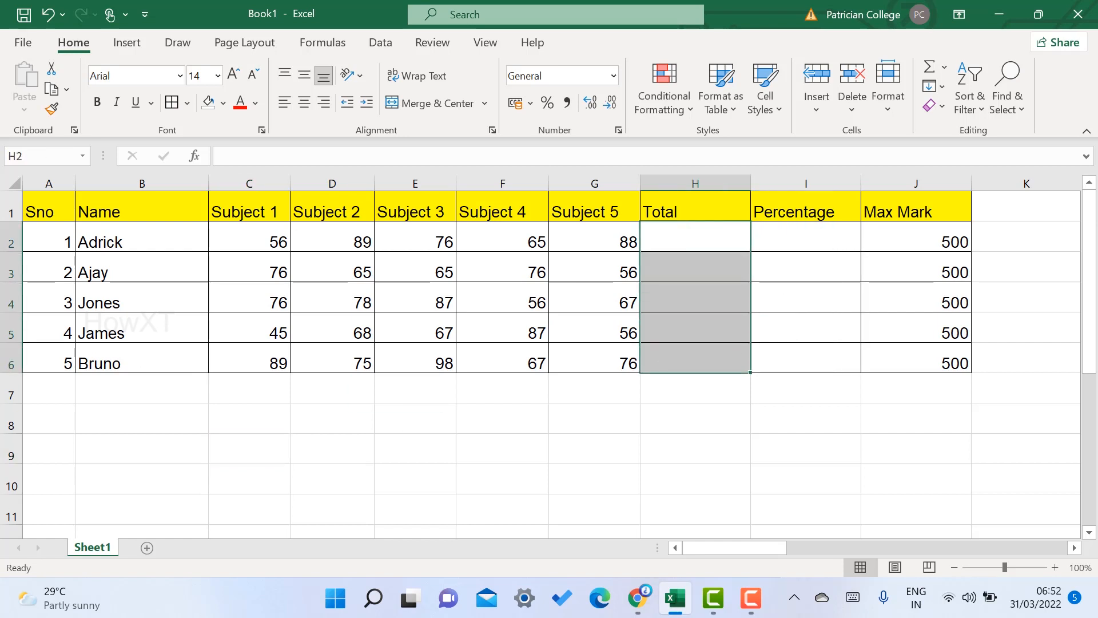
pyautogui.moveTo(550, 222)
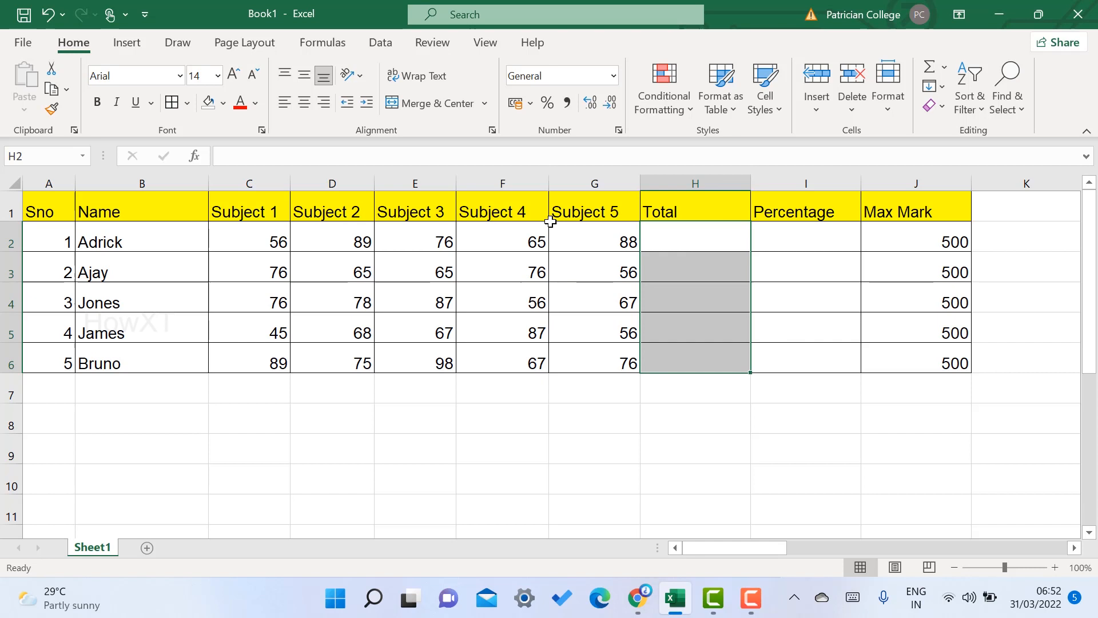
pyautogui.moveTo(265, 261)
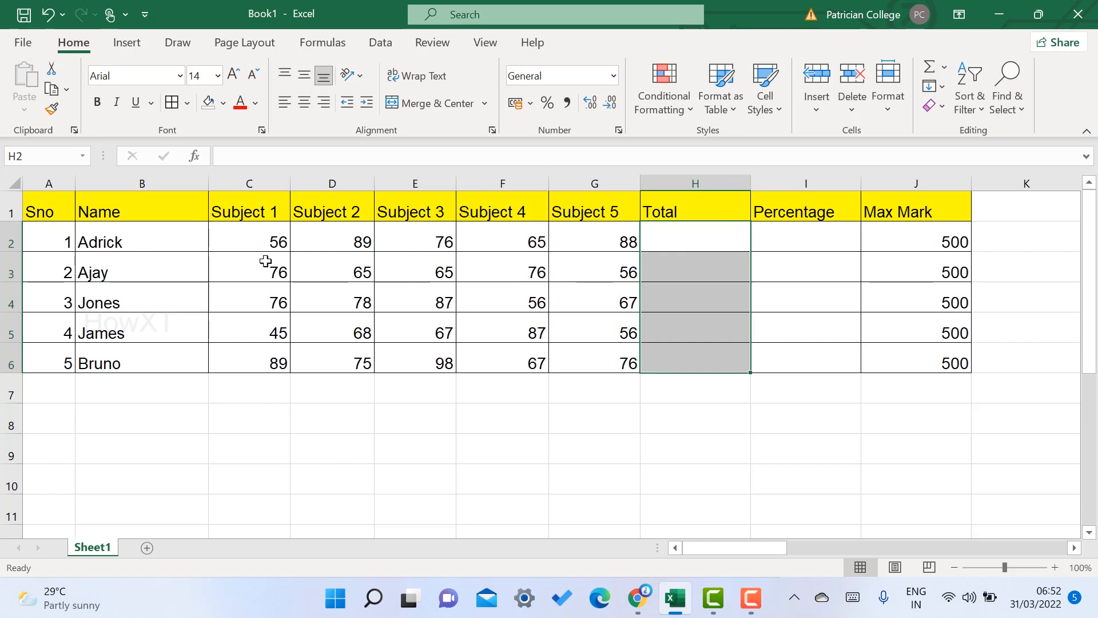
pyautogui.moveTo(412, 259)
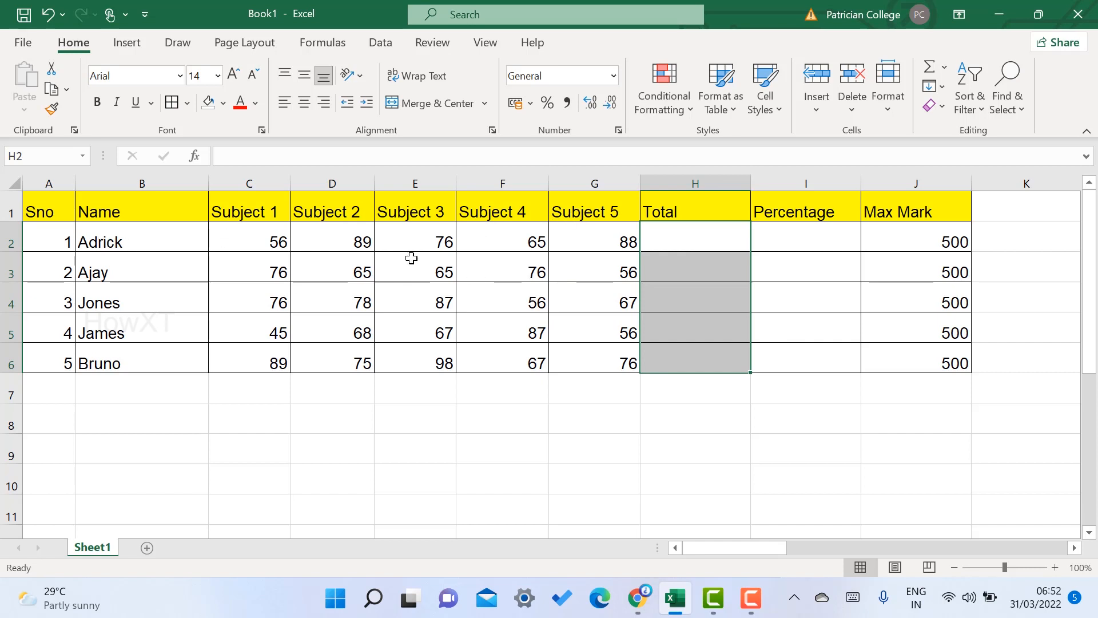
pyautogui.click(932, 240)
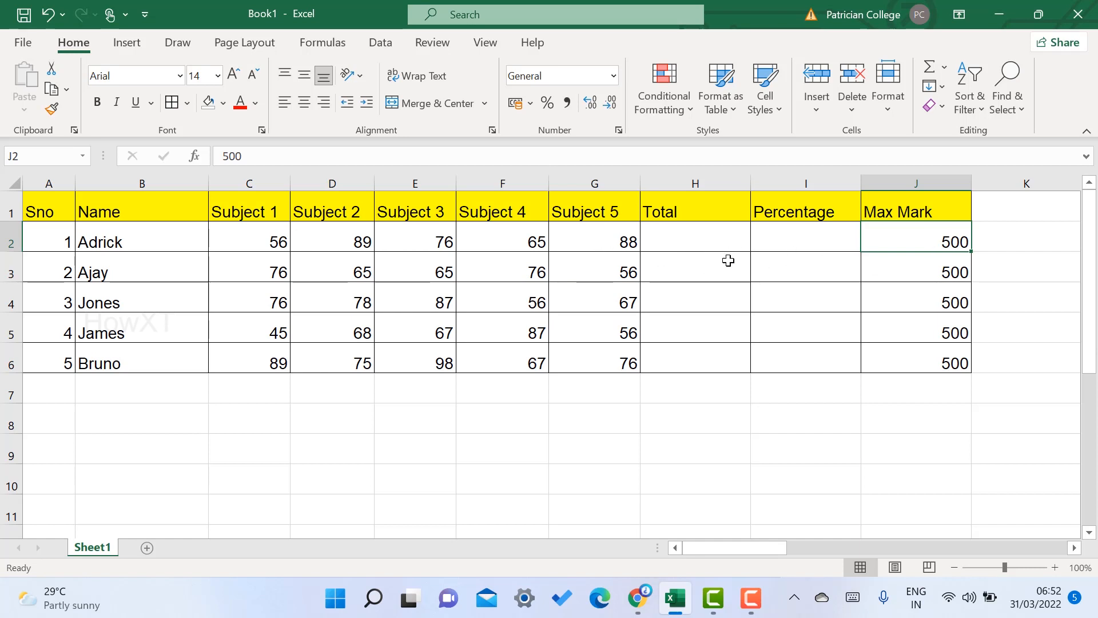
pyautogui.moveTo(786, 242)
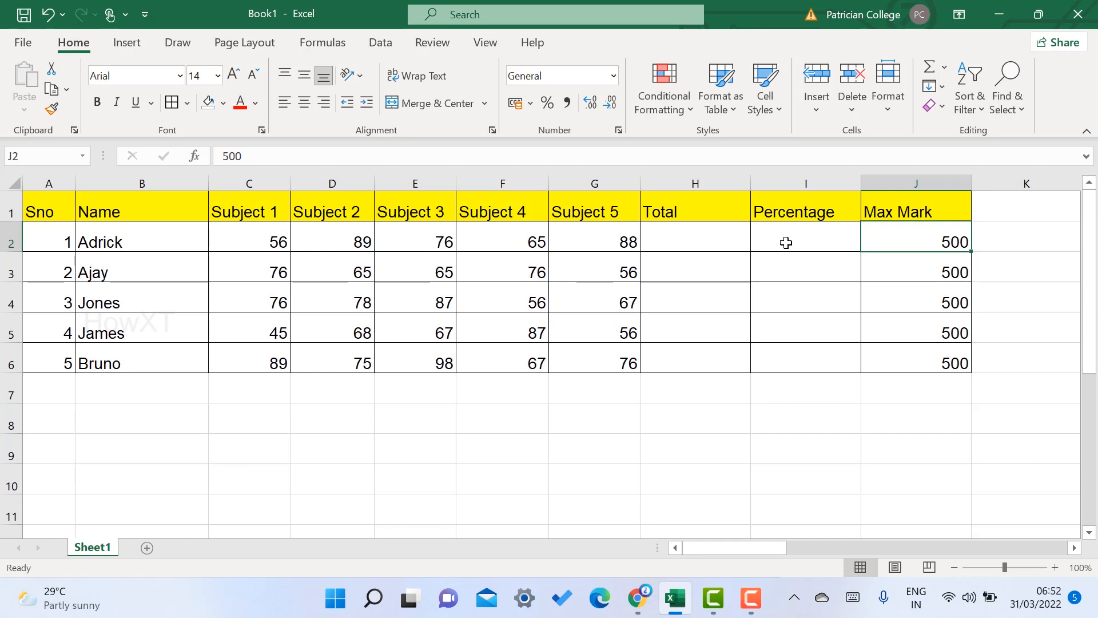
pyautogui.moveTo(668, 245)
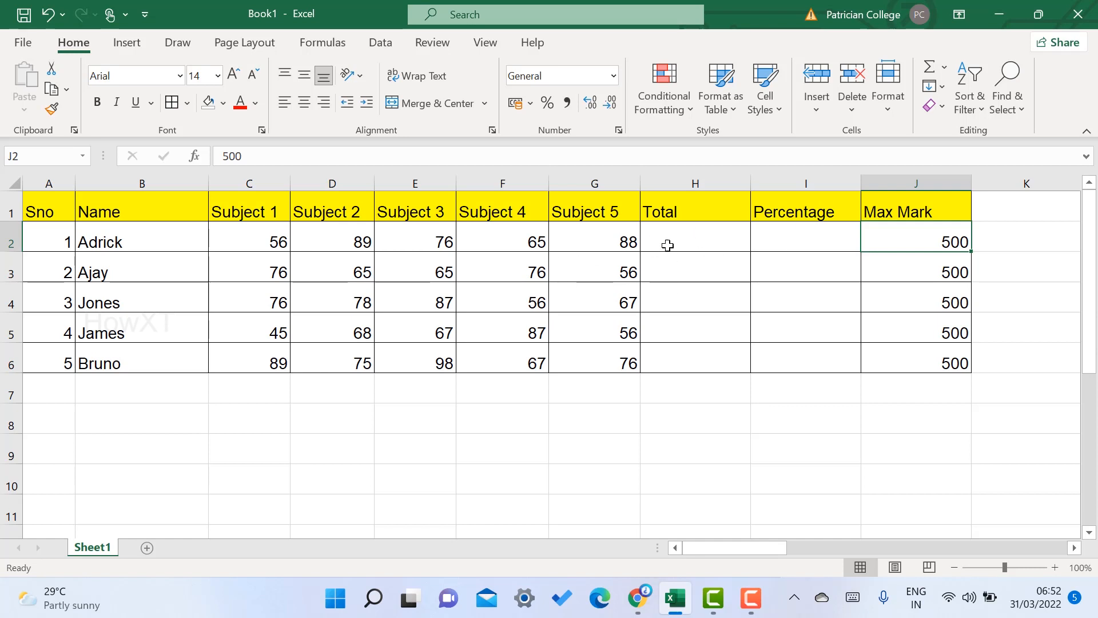
pyautogui.moveTo(177, 218)
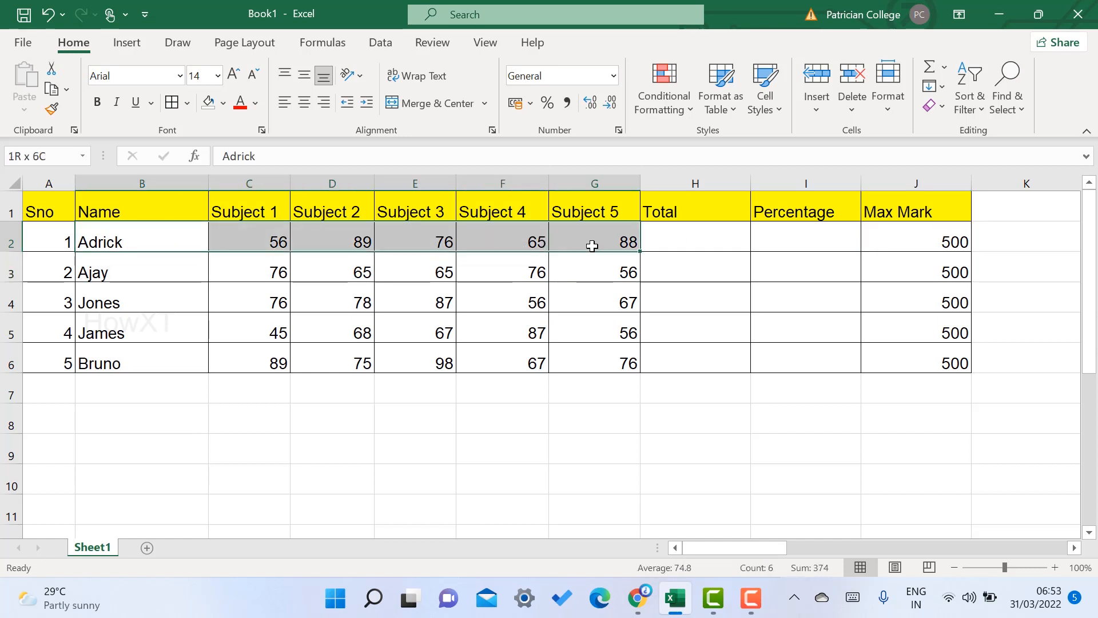
pyautogui.click(695, 237)
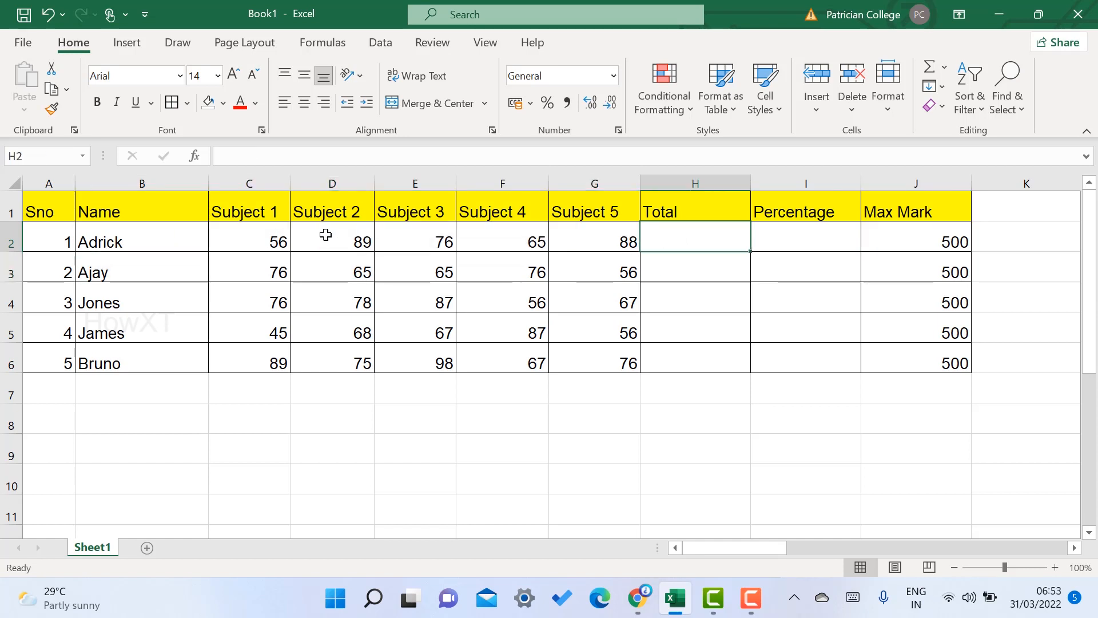
pyautogui.click(250, 241)
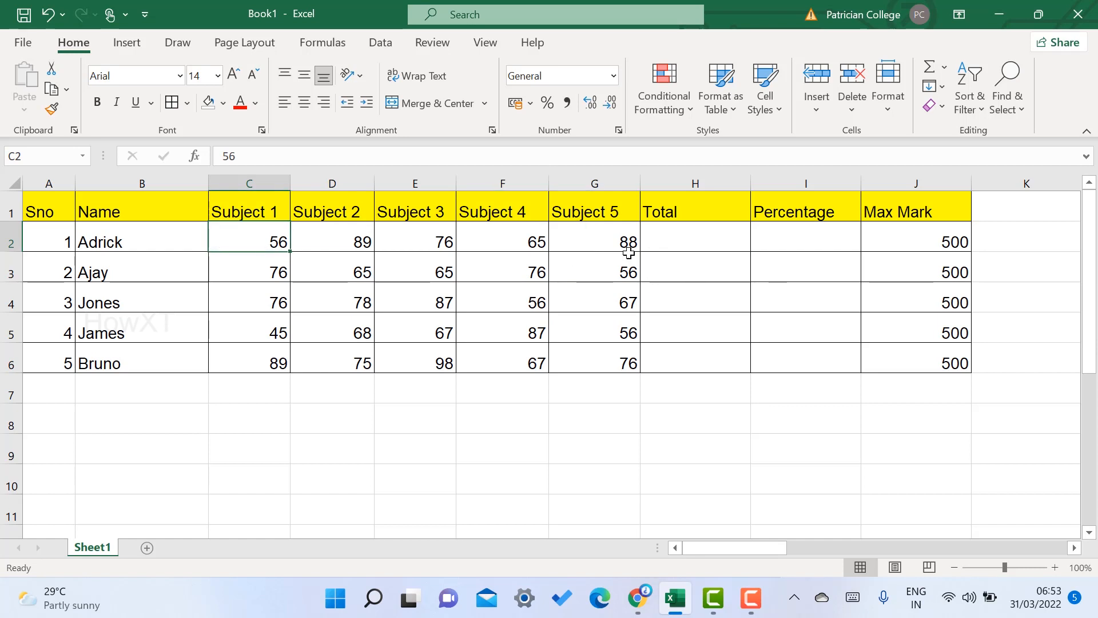
pyautogui.moveTo(570, 252)
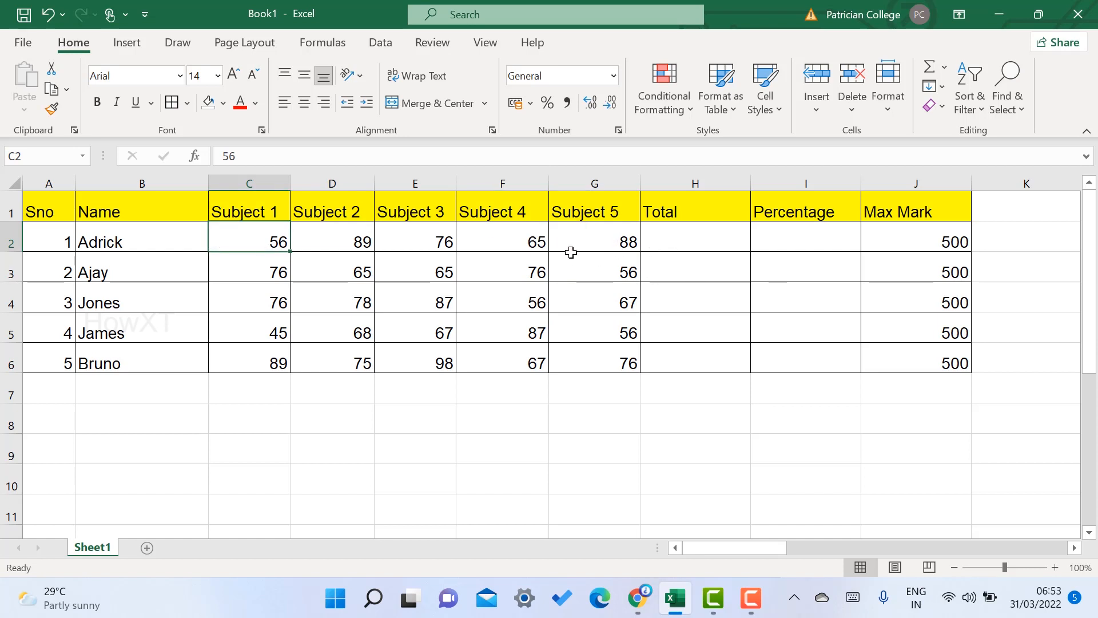
pyautogui.moveTo(700, 238)
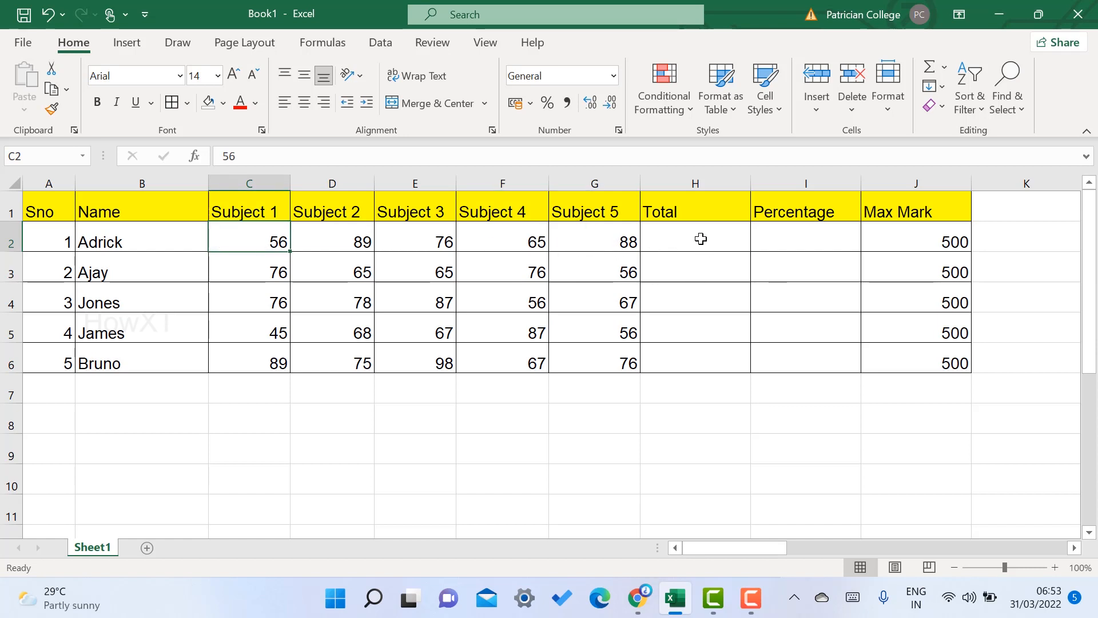
# Step: Enter =C2+D2+E2+F2+G2 in H2 so Adrick's Total shows 374
pyautogui.click(695, 237)
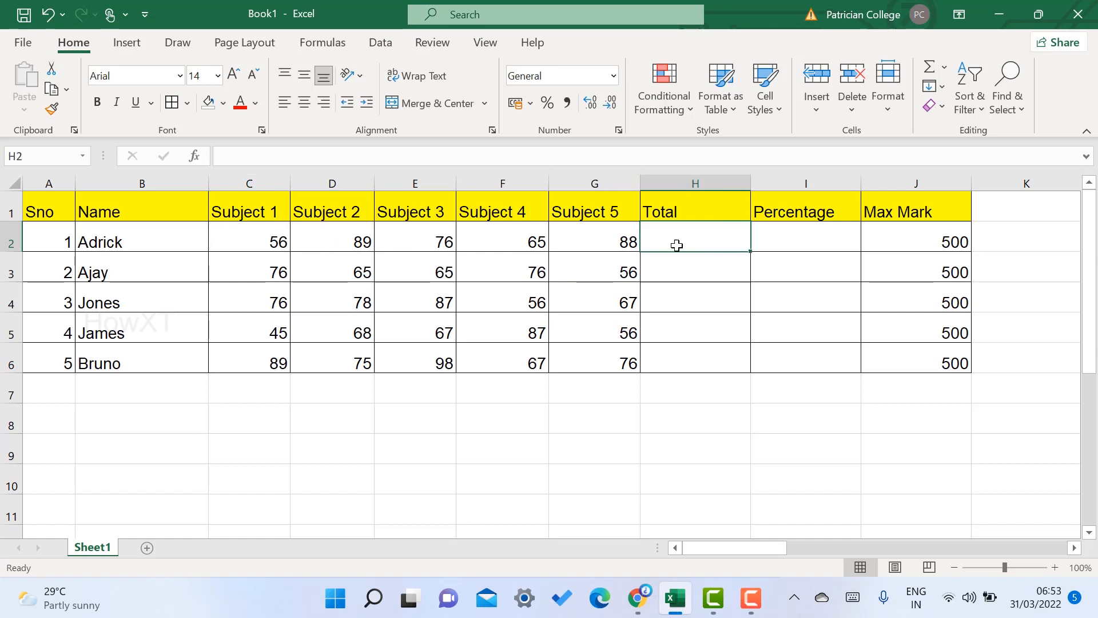
pyautogui.write('=')
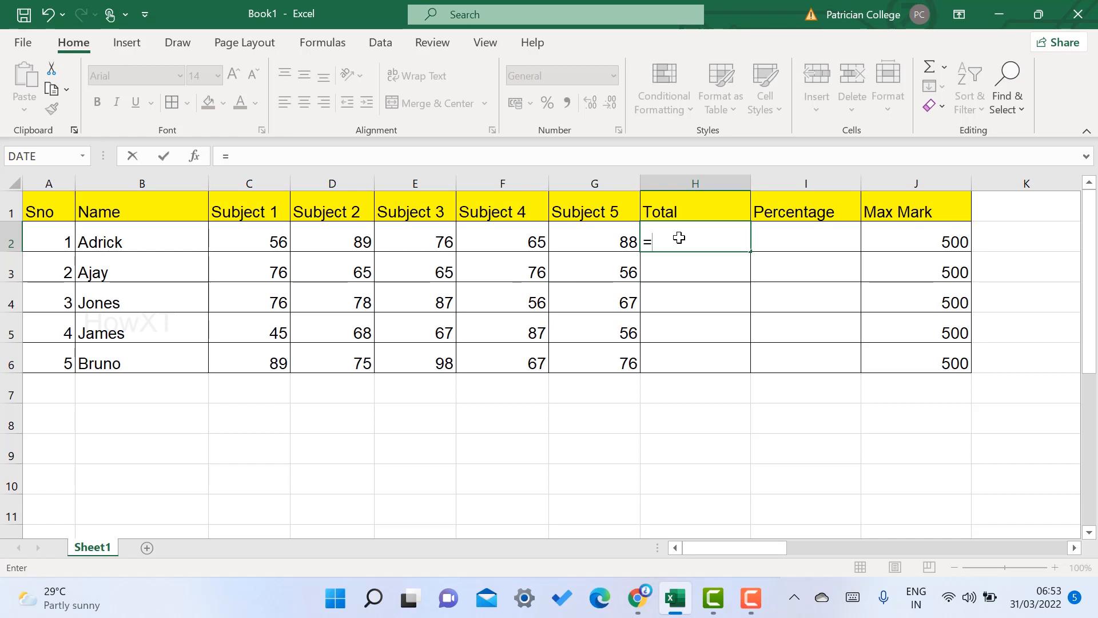
pyautogui.moveTo(245, 246)
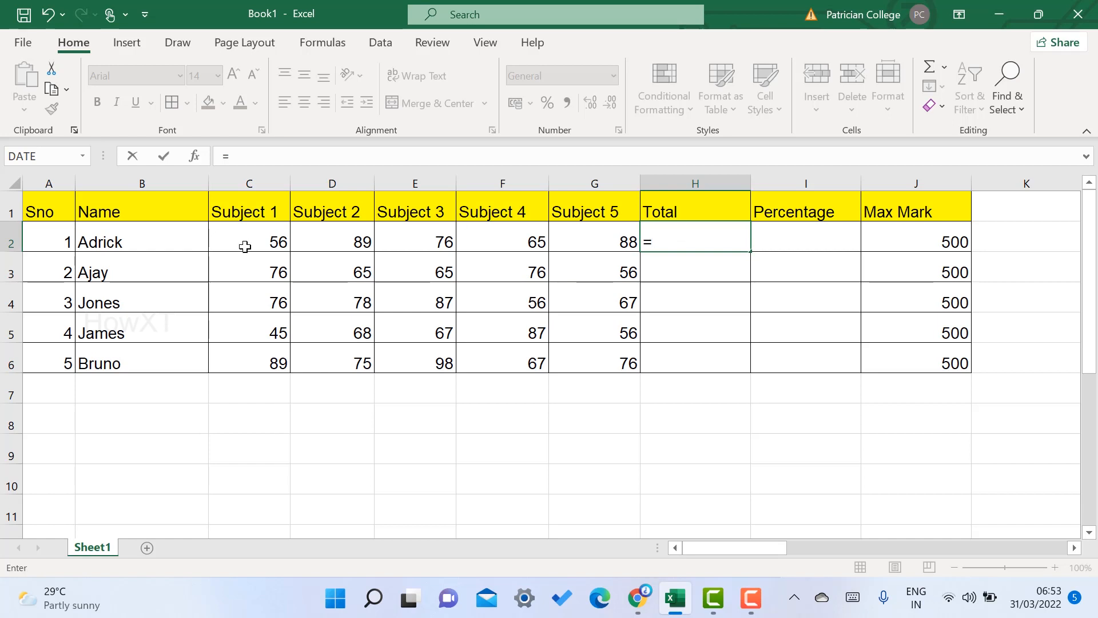
pyautogui.click(249, 241)
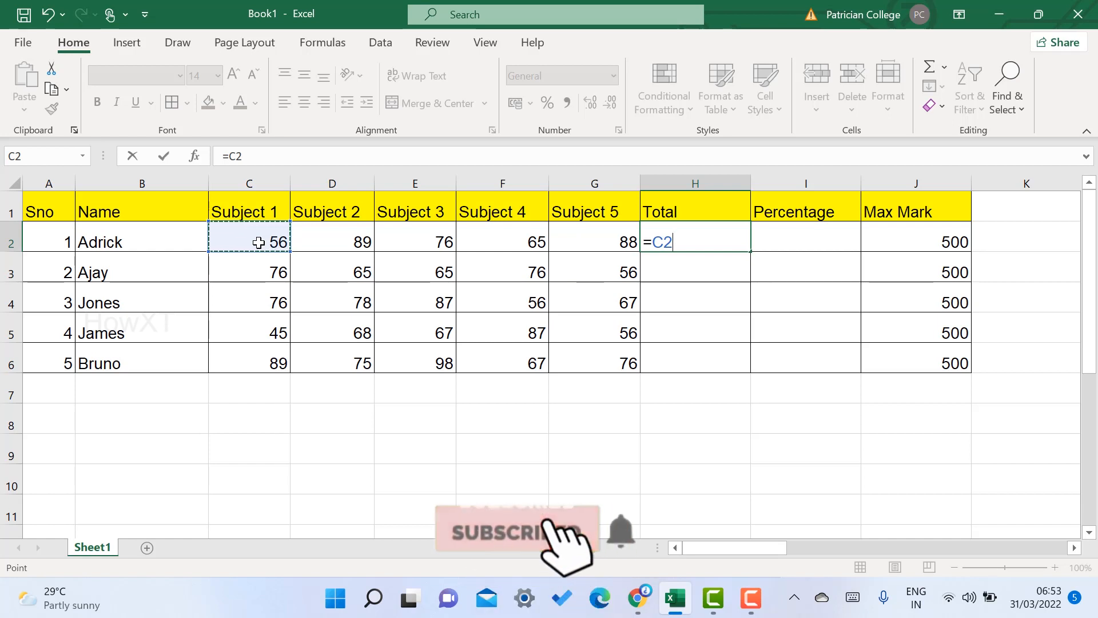
pyautogui.write('+')
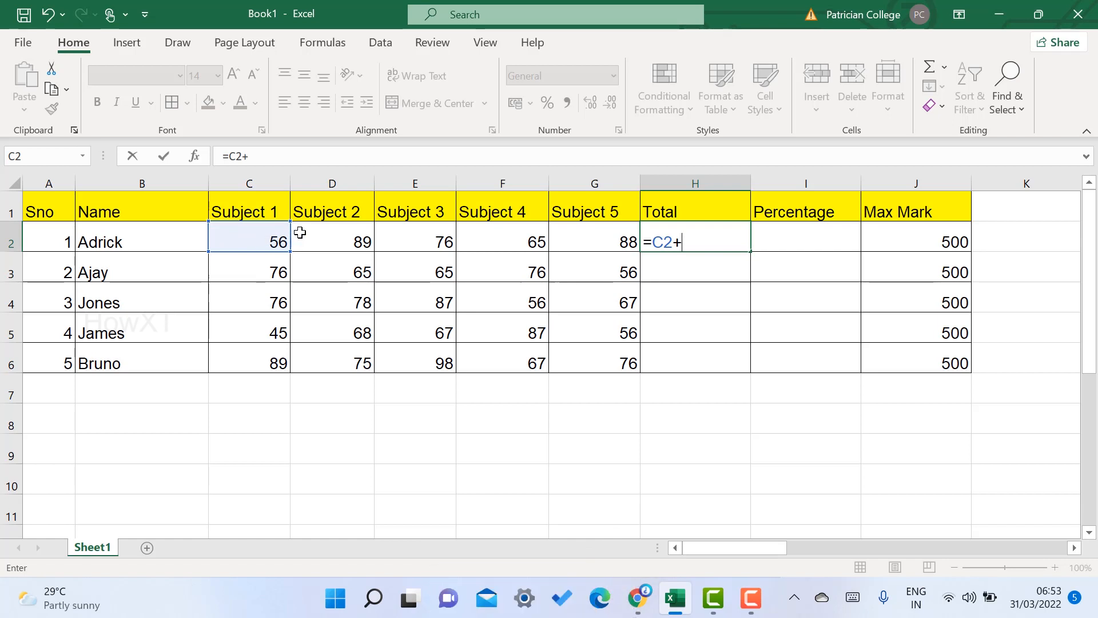
pyautogui.click(331, 235)
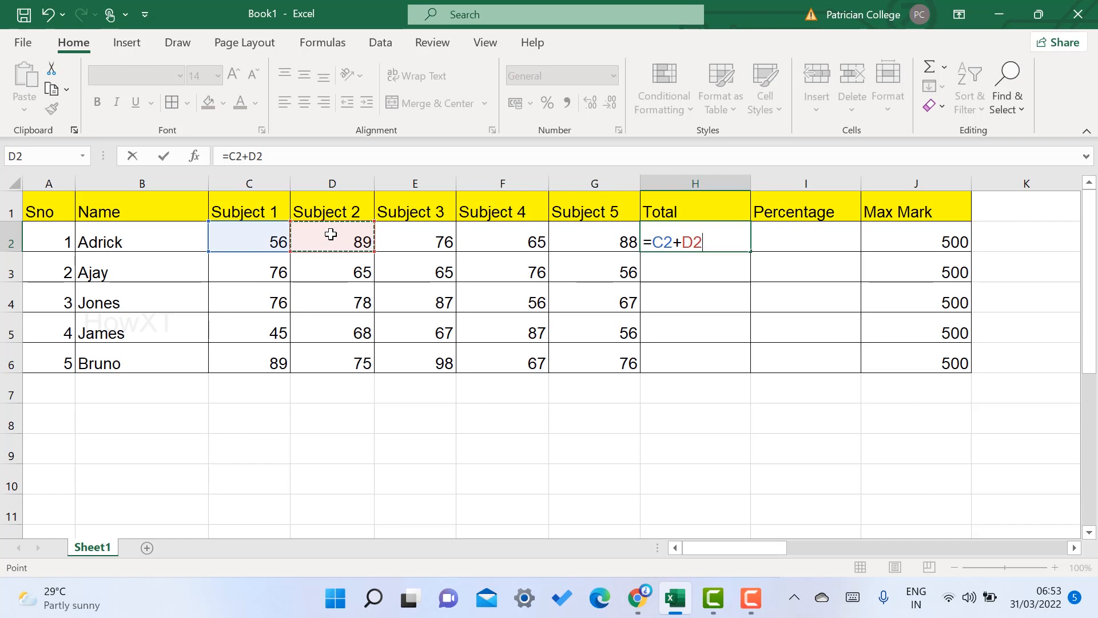
pyautogui.click(415, 238)
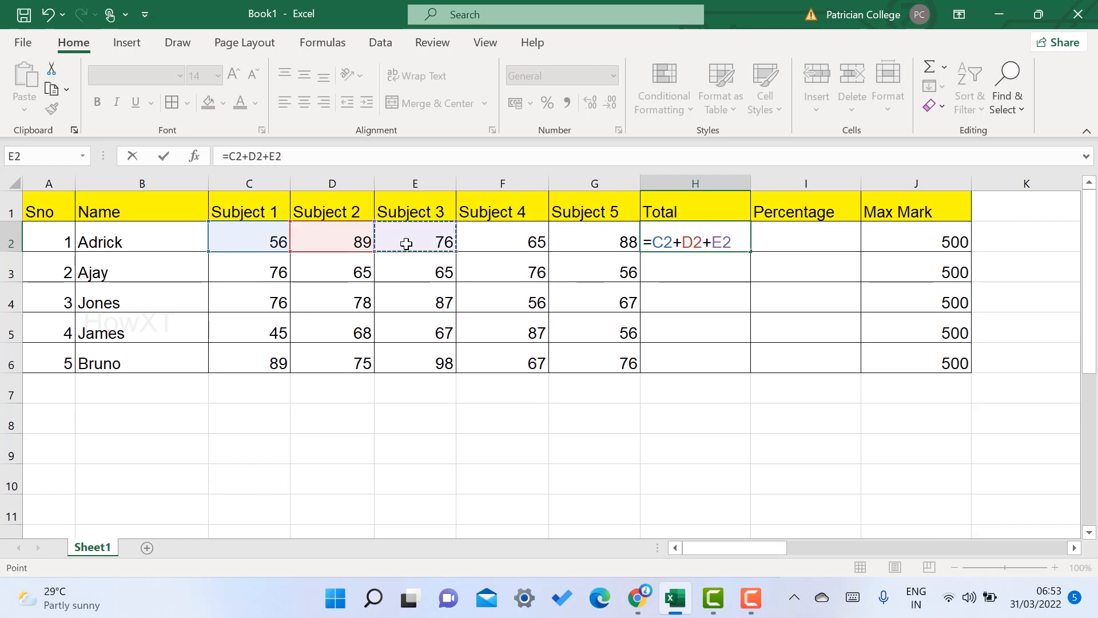
pyautogui.click(501, 241)
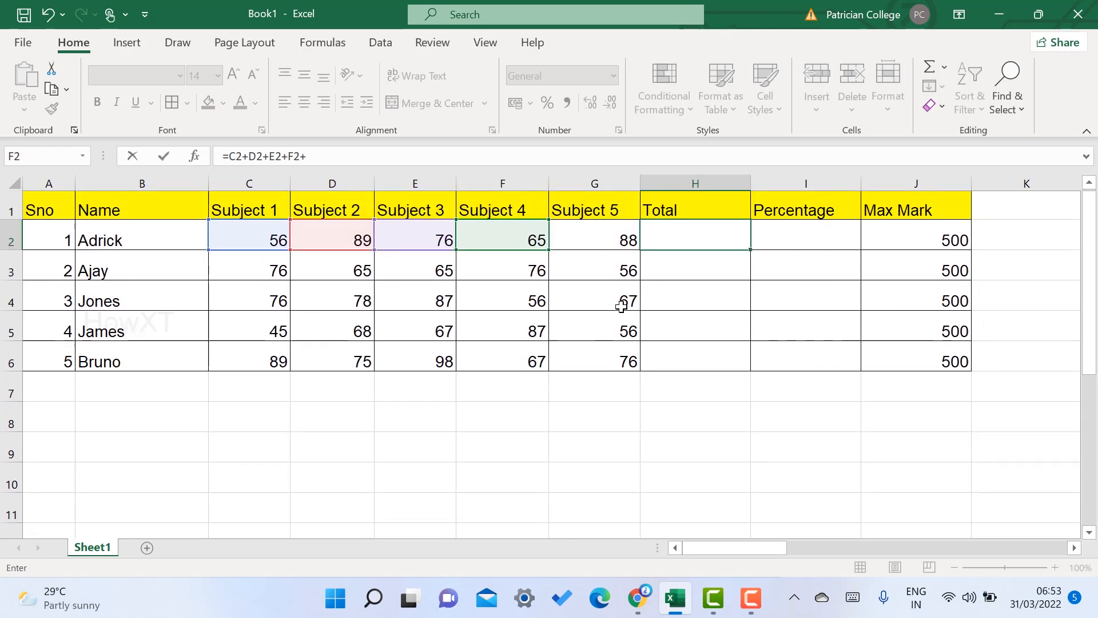
pyautogui.click(593, 240)
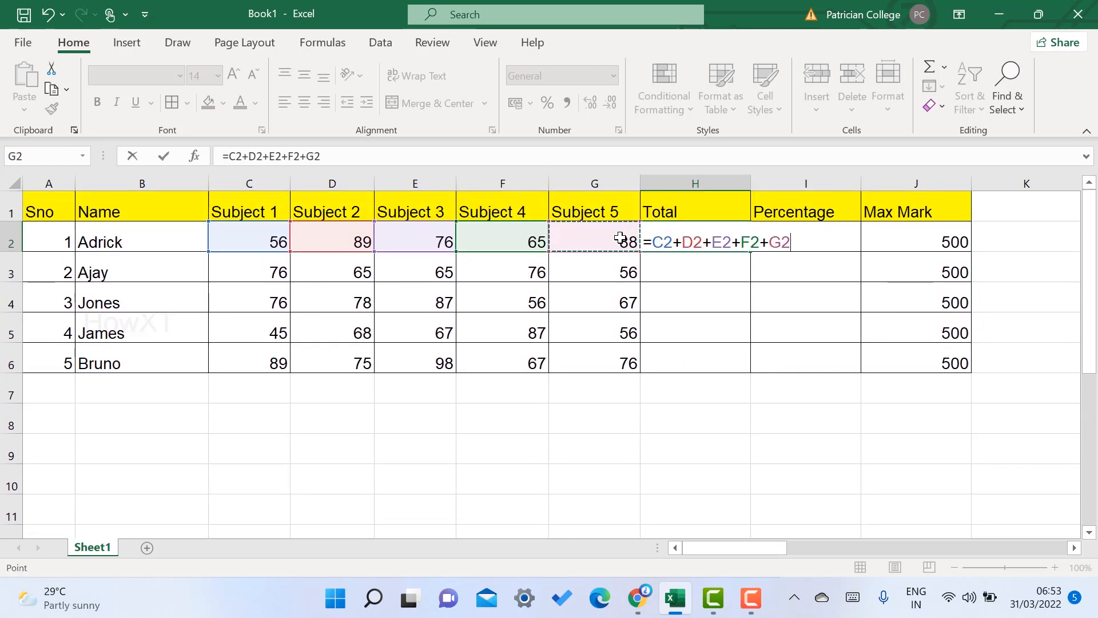
pyautogui.moveTo(694, 256)
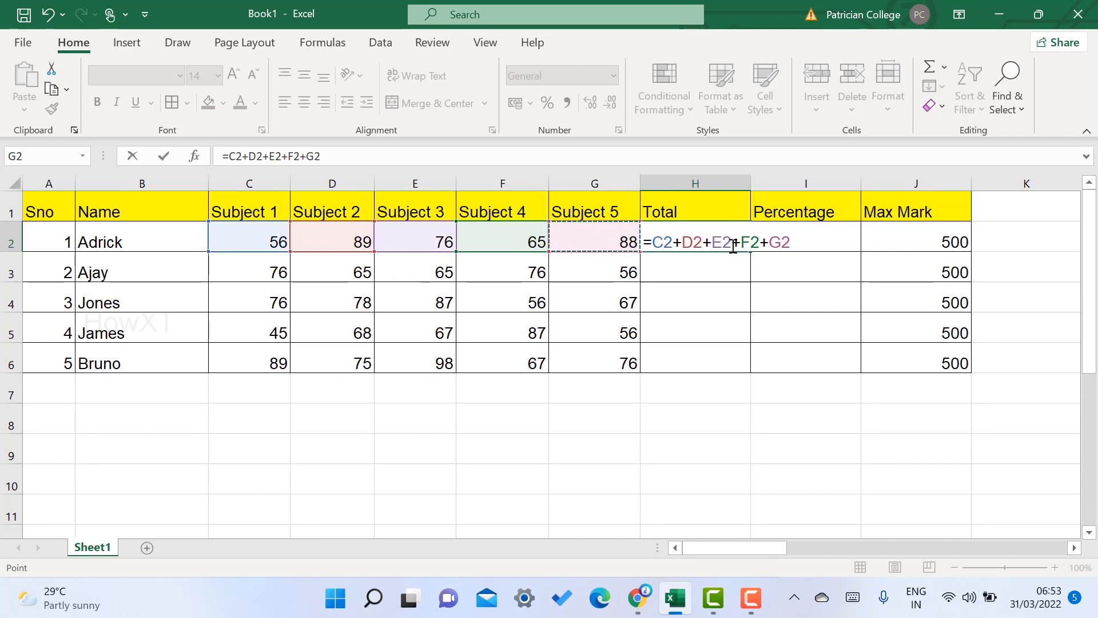
pyautogui.moveTo(777, 245)
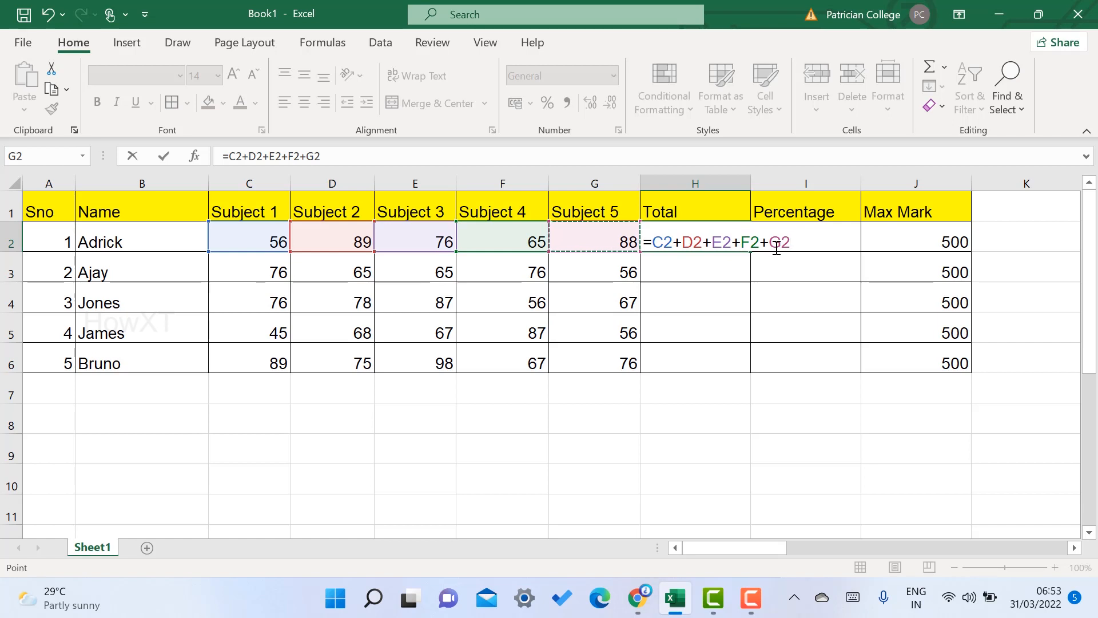
pyautogui.press('Enter')
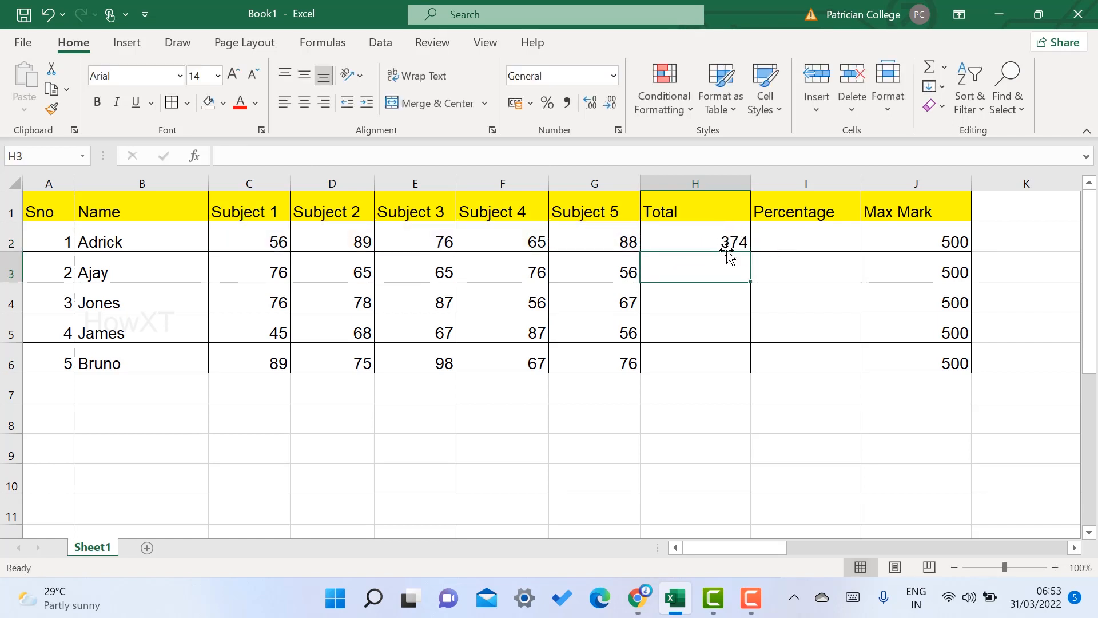
# Step: Fill H2's sum formula down to H6, giving Ajay 338, Jones 364, James 323 and Bruno 405
pyautogui.click(723, 243)
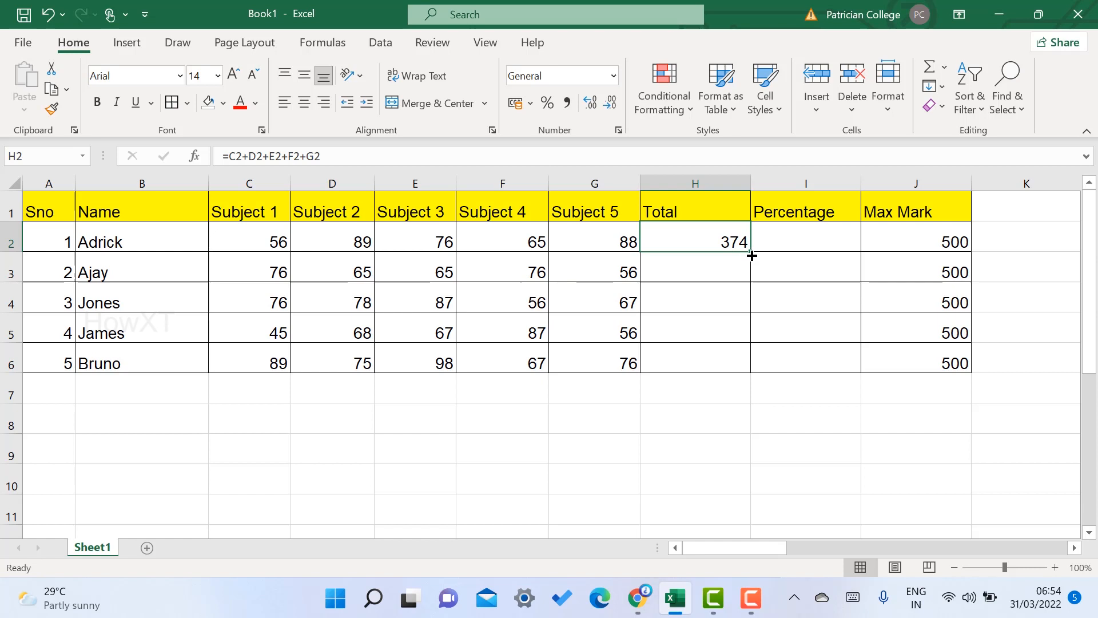
pyautogui.moveTo(750, 255); pyautogui.dragTo(750, 280)
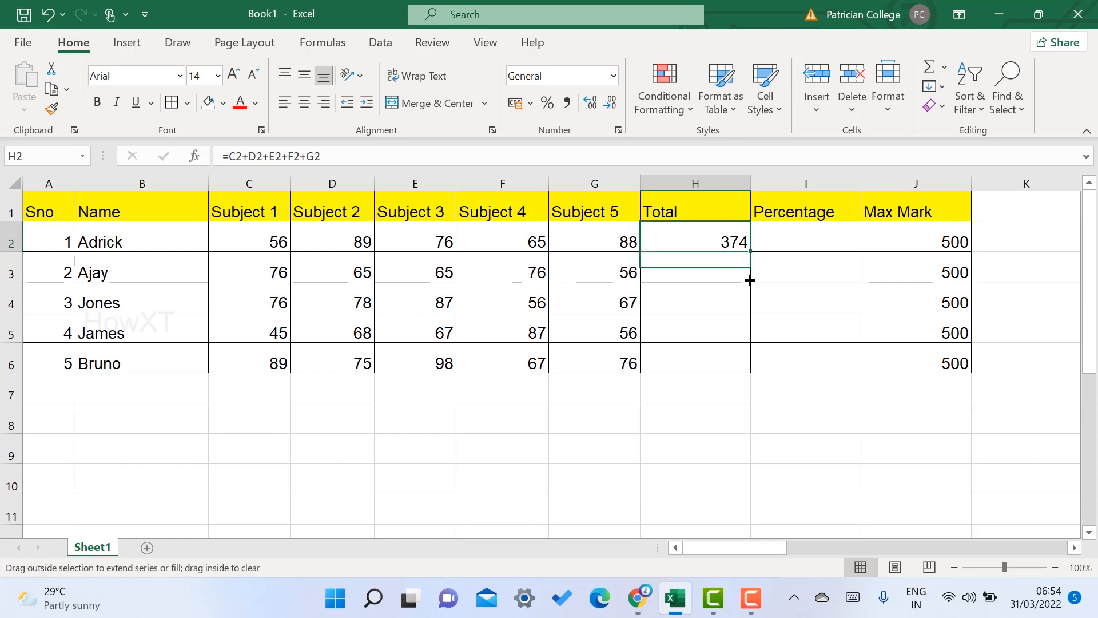
pyautogui.moveTo(749, 241); pyautogui.dragTo(749, 363)
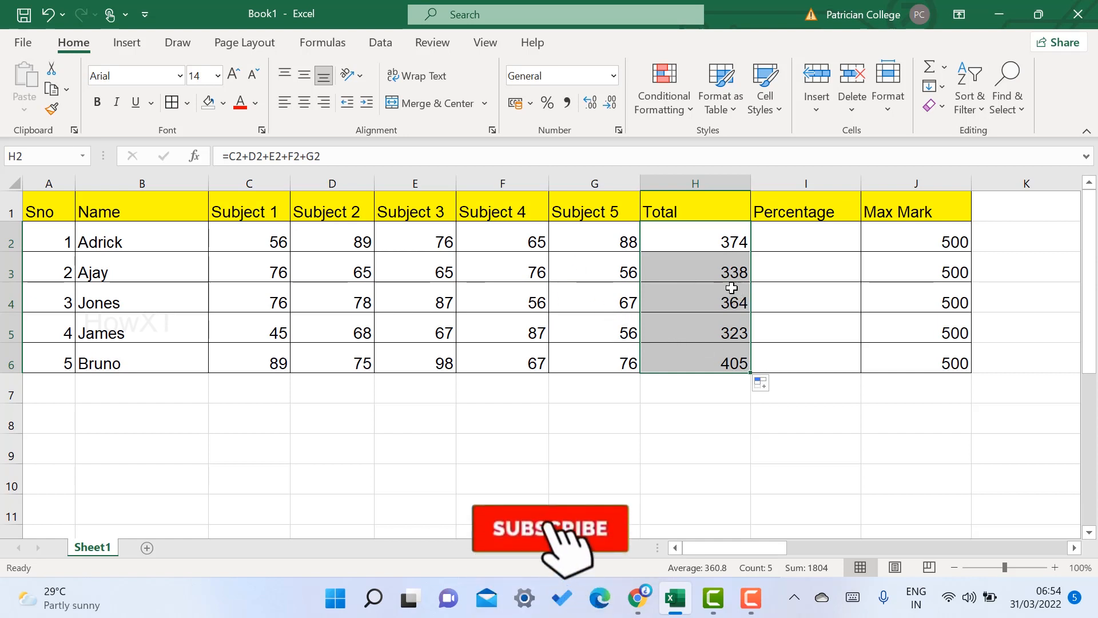
pyautogui.click(549, 529)
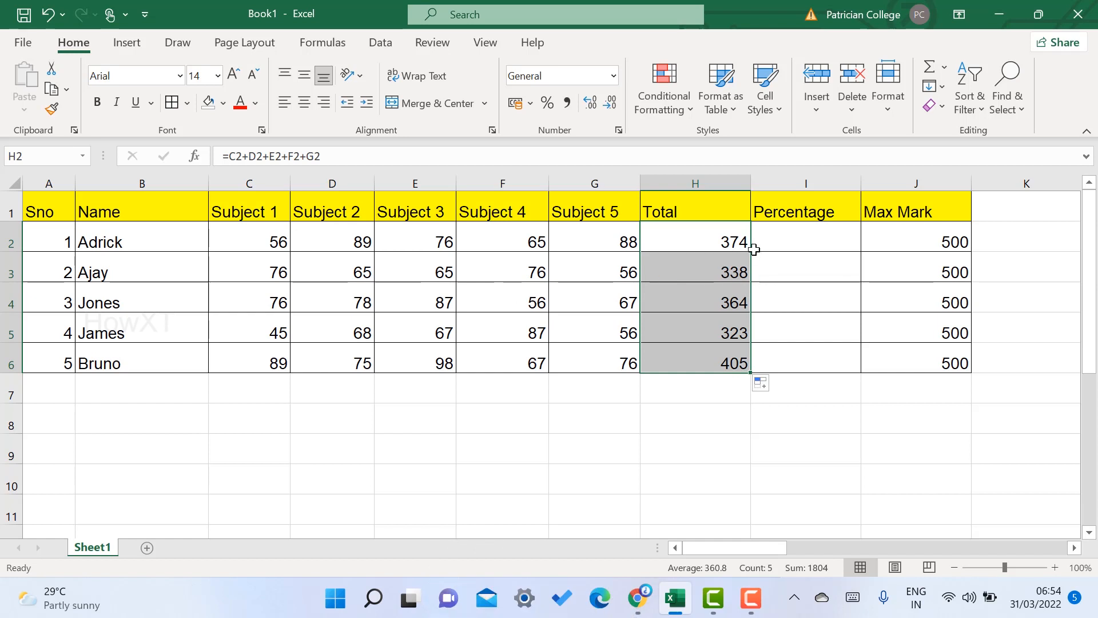
pyautogui.click(728, 241)
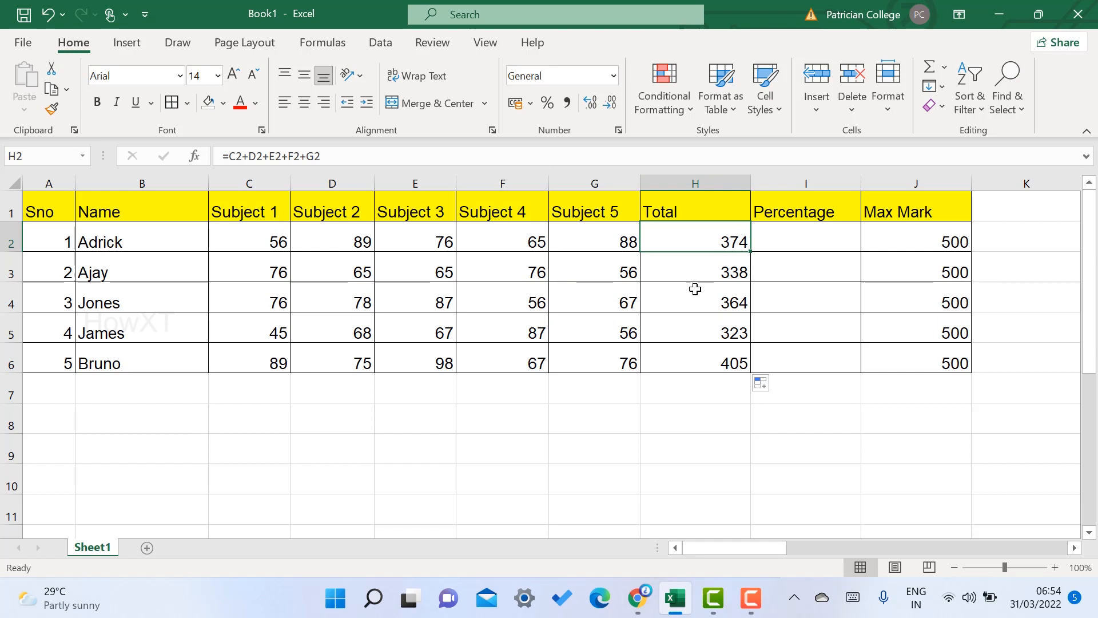
pyautogui.moveTo(753, 253)
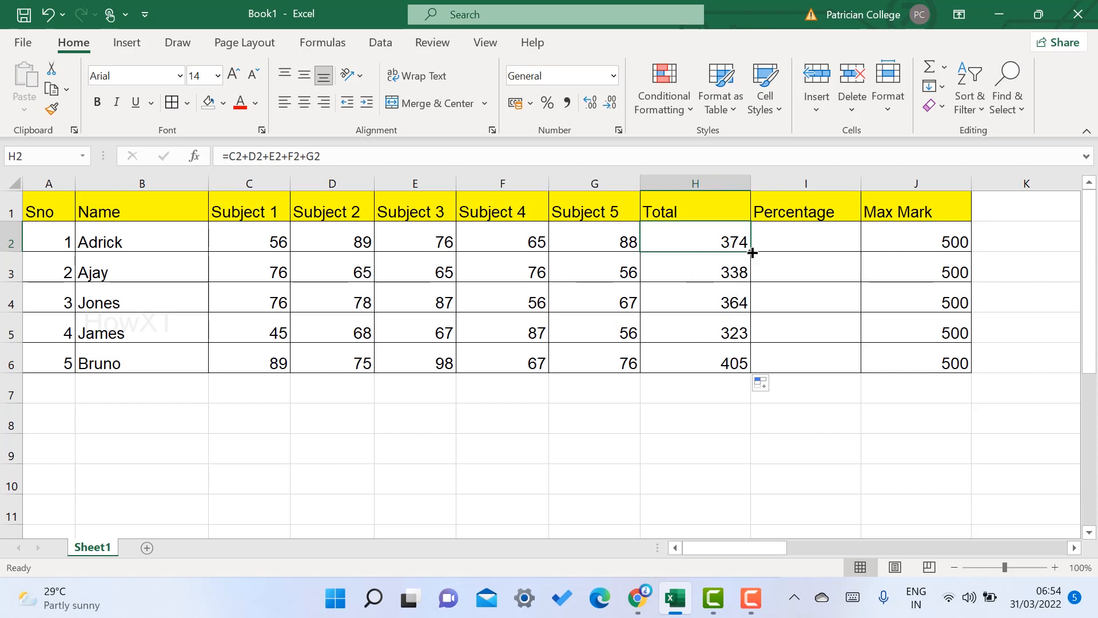
pyautogui.moveTo(695, 241); pyautogui.dragTo(694, 363)
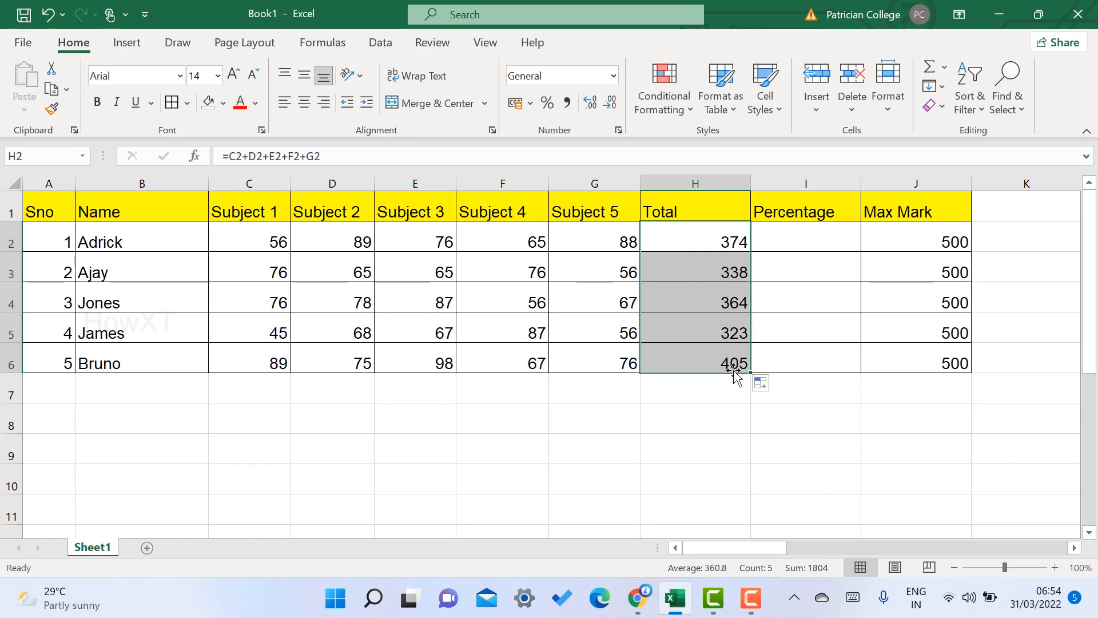
# Step: Start Adrick's percentage in I2 as =H2/J2, replacing a typed 500 with the Max Mark cell
pyautogui.click(820, 236)
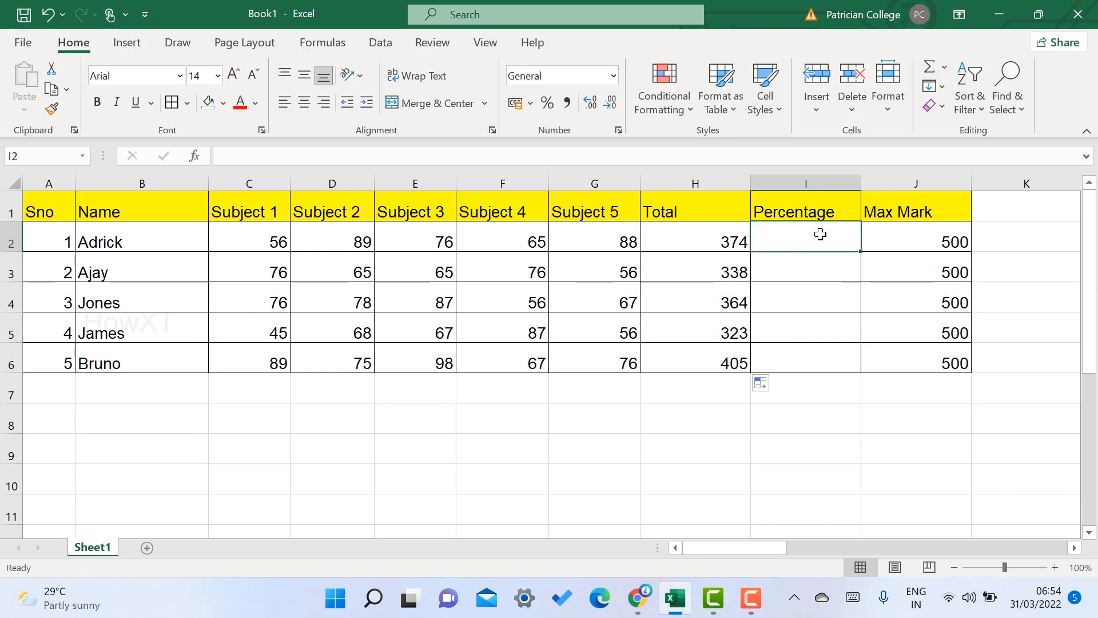
pyautogui.moveTo(812, 260)
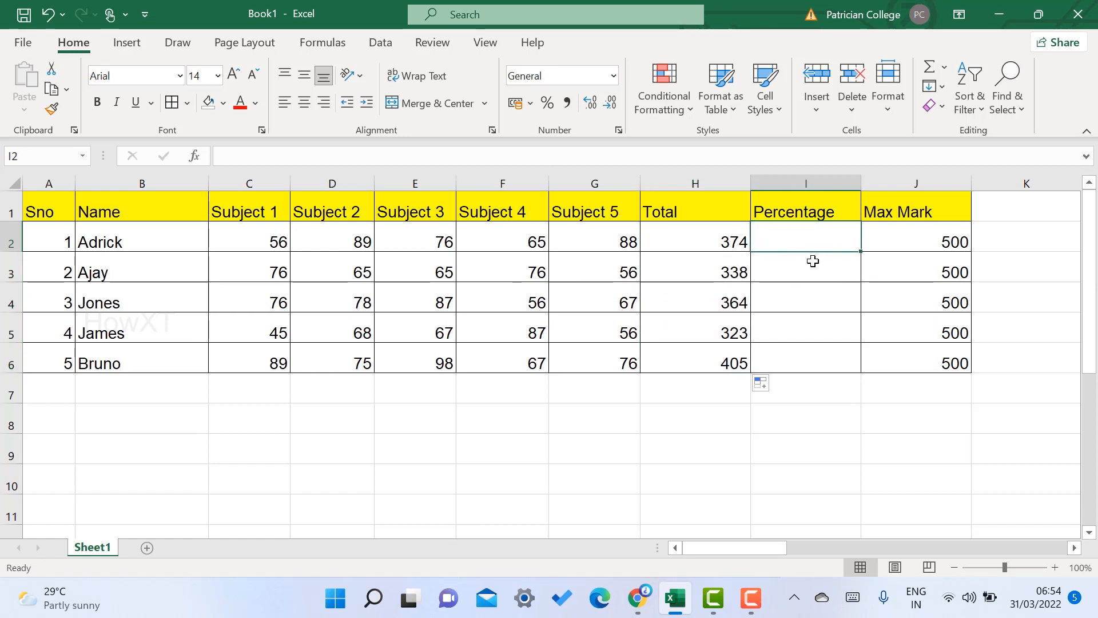
pyautogui.moveTo(785, 261)
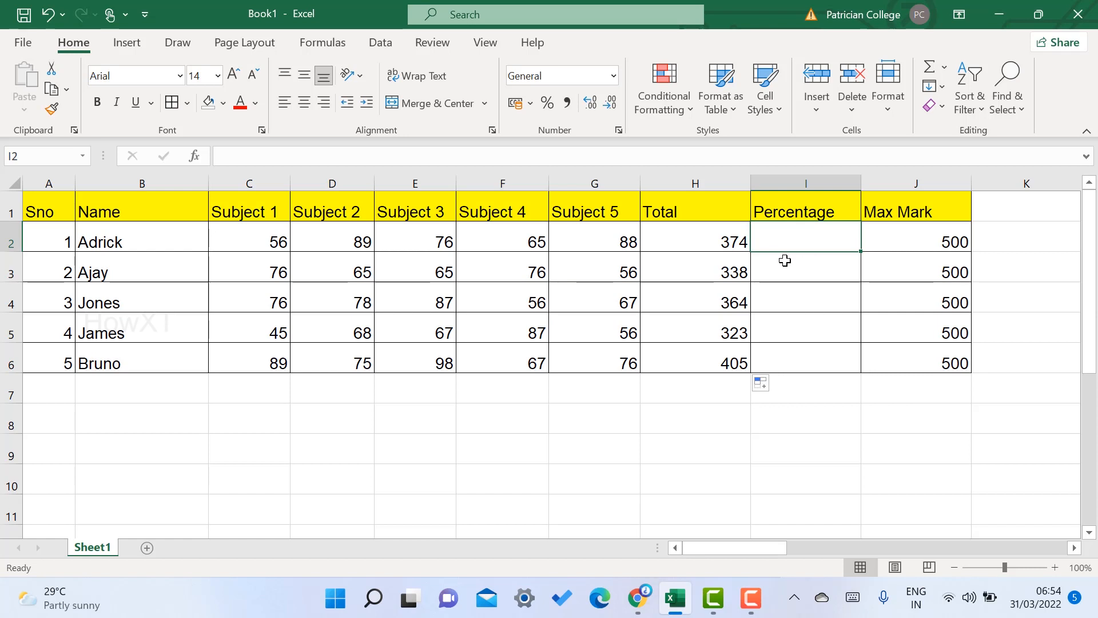
pyautogui.moveTo(791, 231)
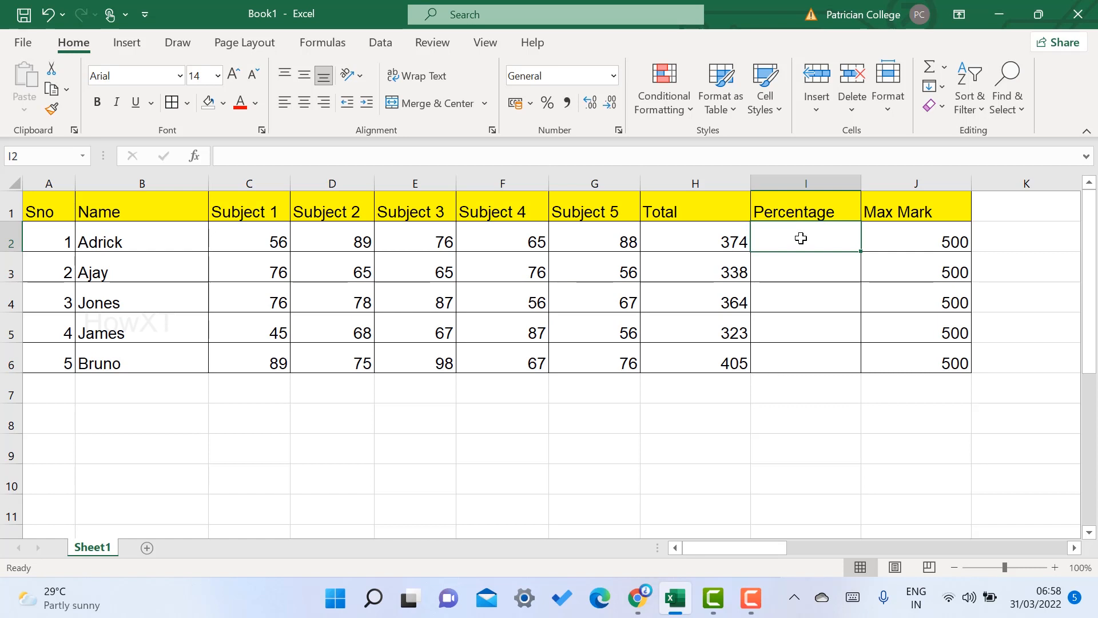
pyautogui.write('=')
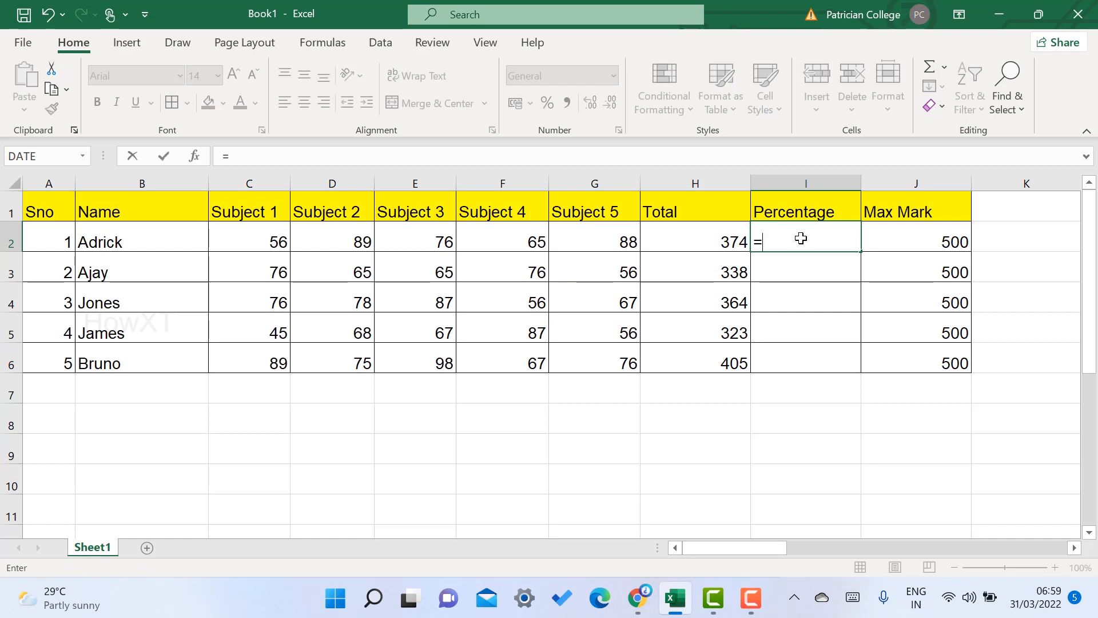
pyautogui.moveTo(696, 247)
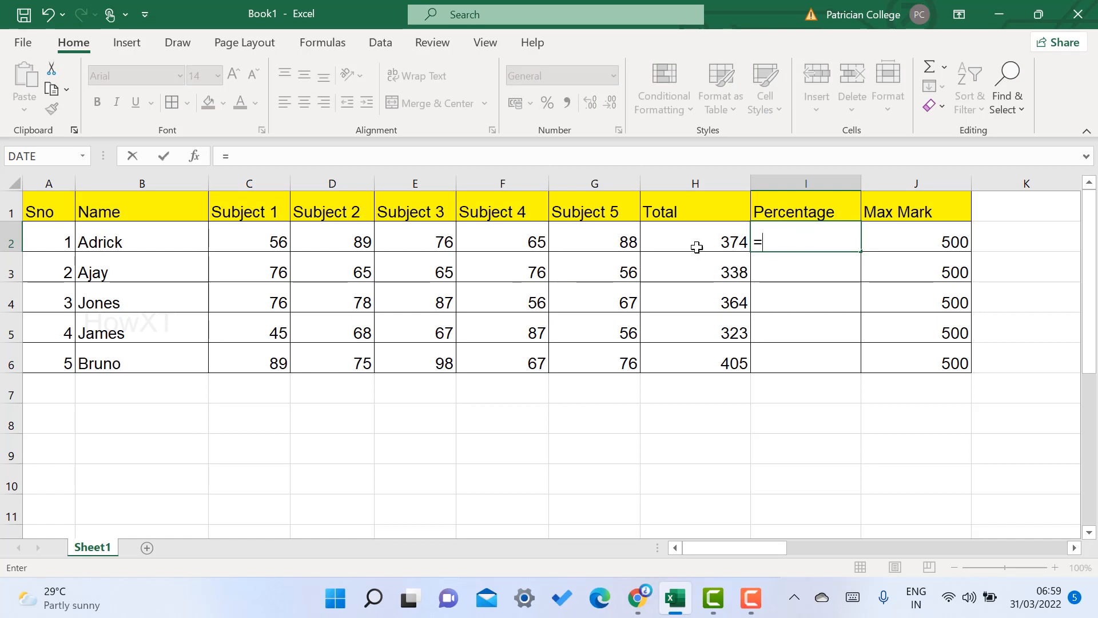
pyautogui.moveTo(707, 242)
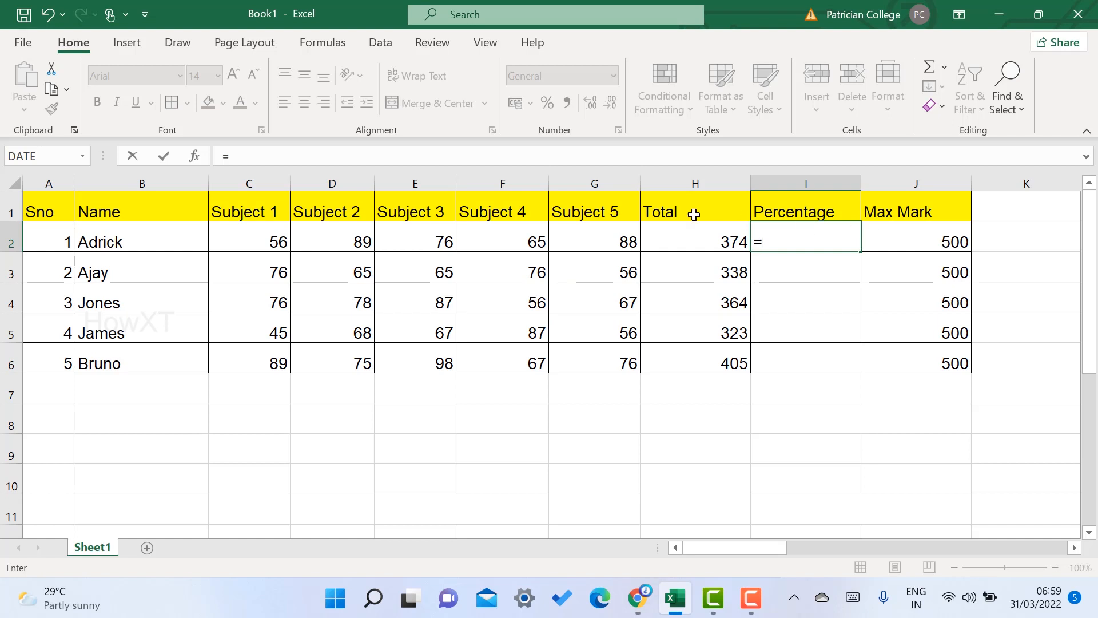
pyautogui.moveTo(694, 242)
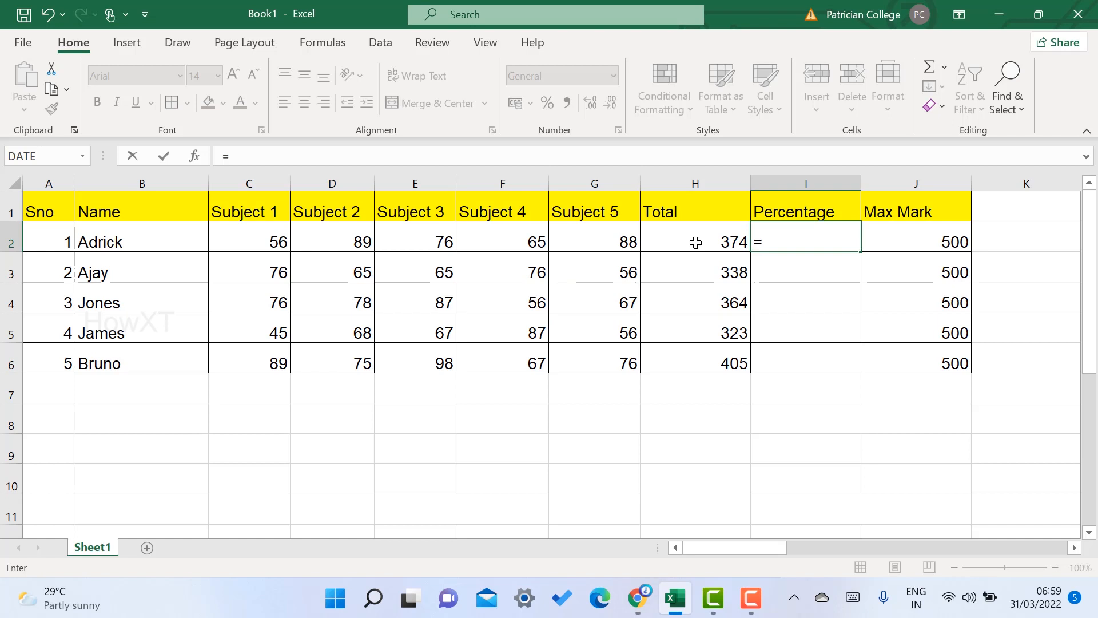
pyautogui.click(696, 241)
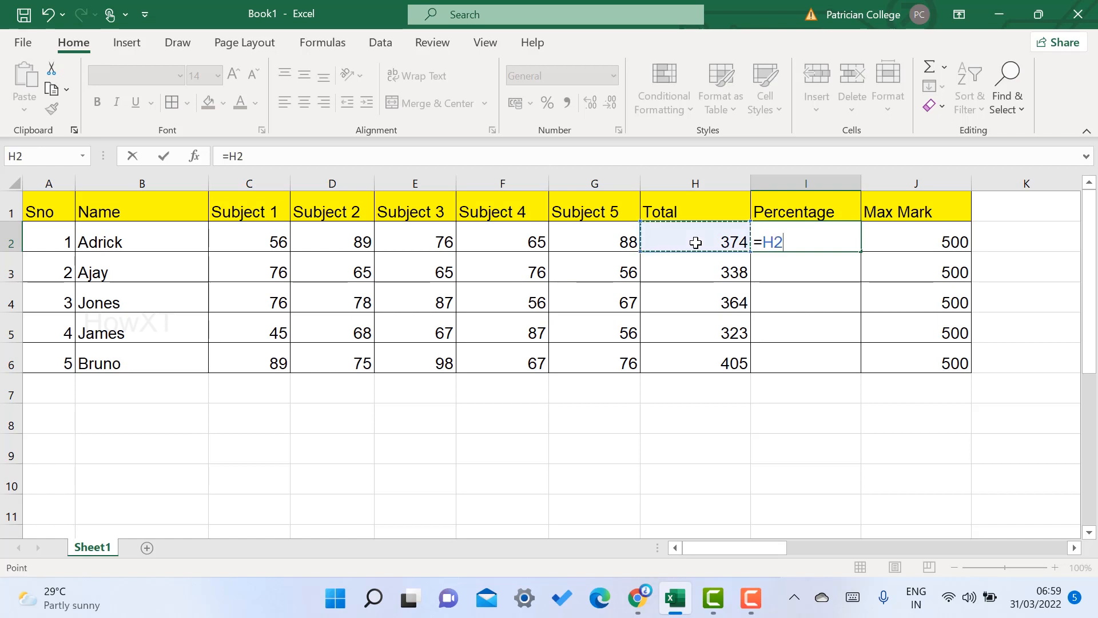
pyautogui.write('/')
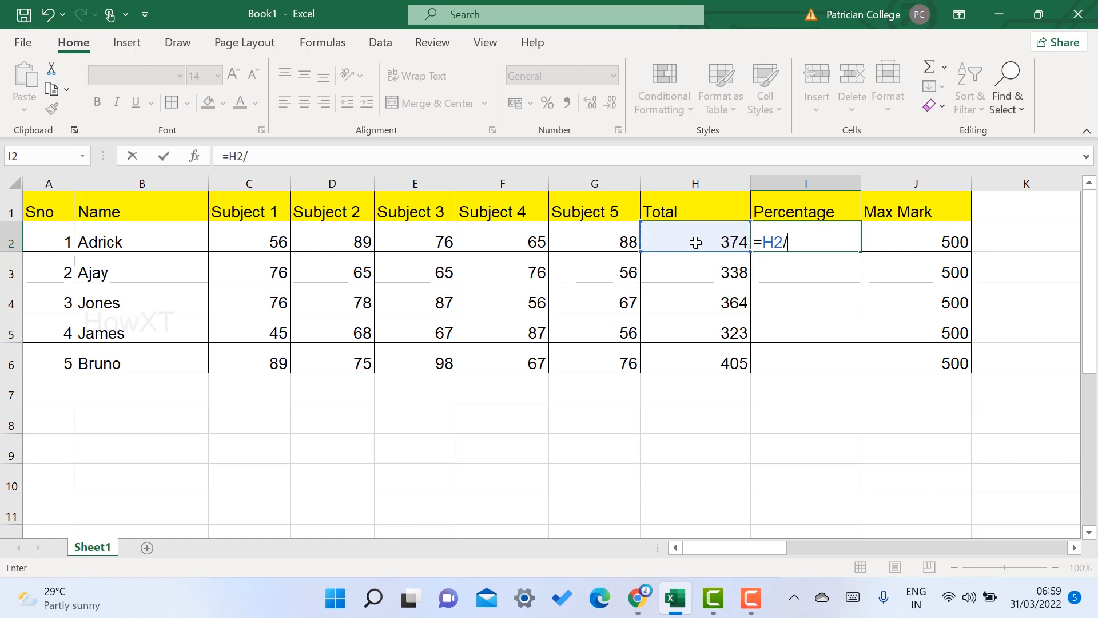
pyautogui.moveTo(825, 224)
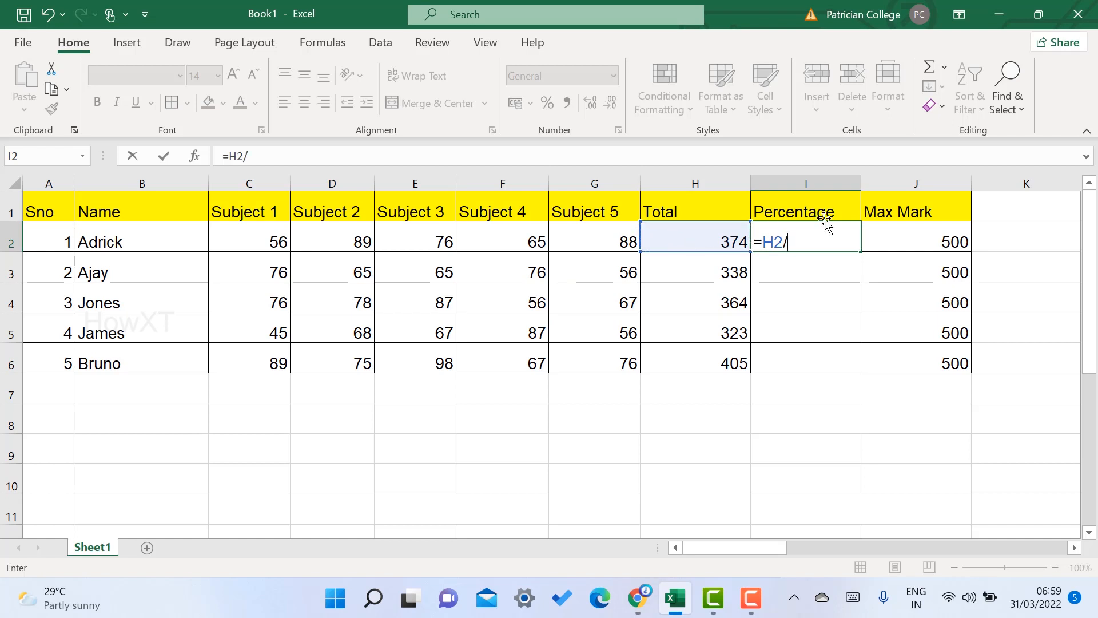
pyautogui.moveTo(918, 240)
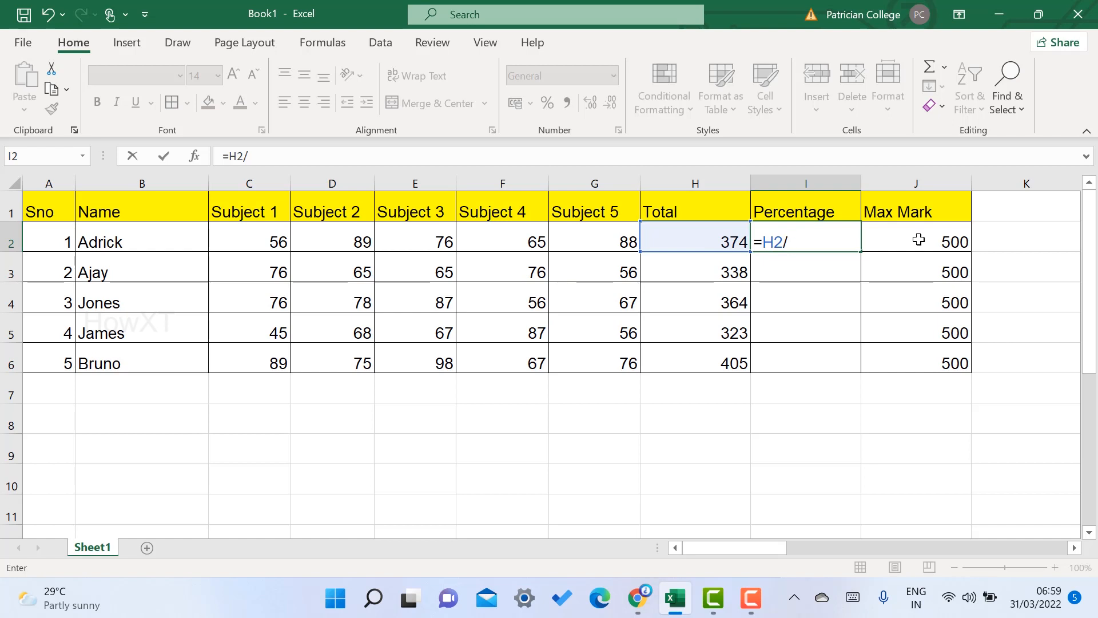
pyautogui.write('500')
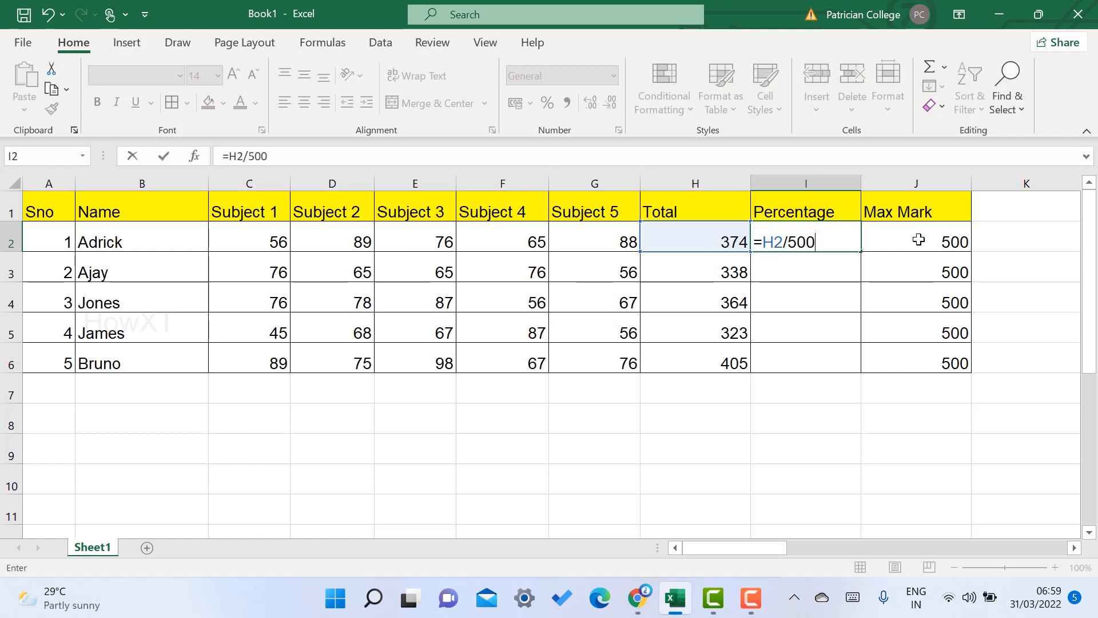
pyautogui.press('Backspace')
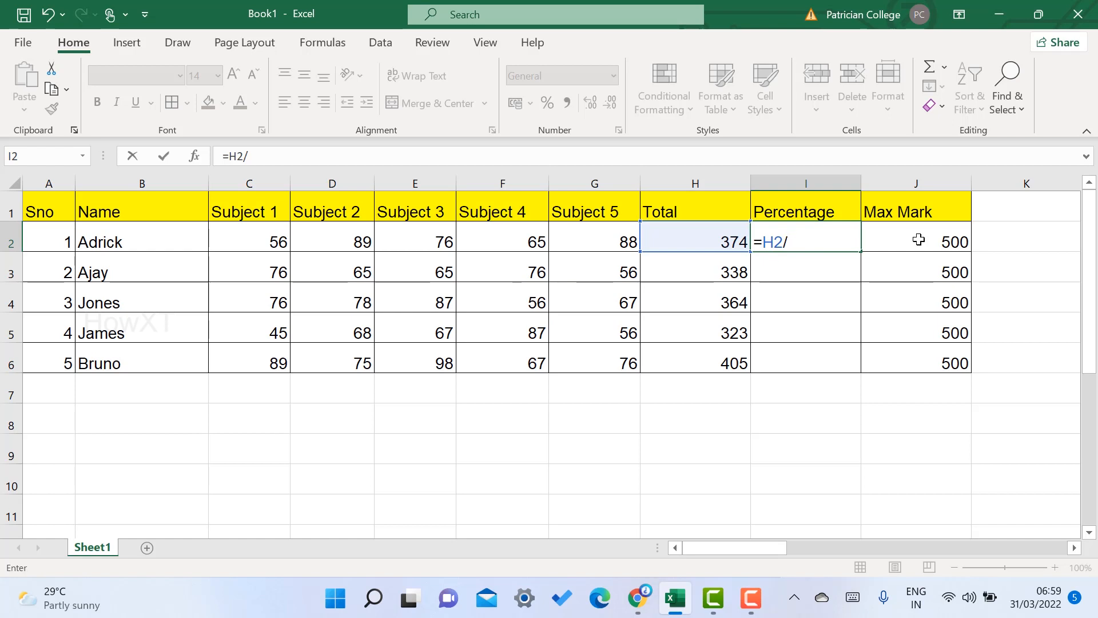
pyautogui.click(917, 240)
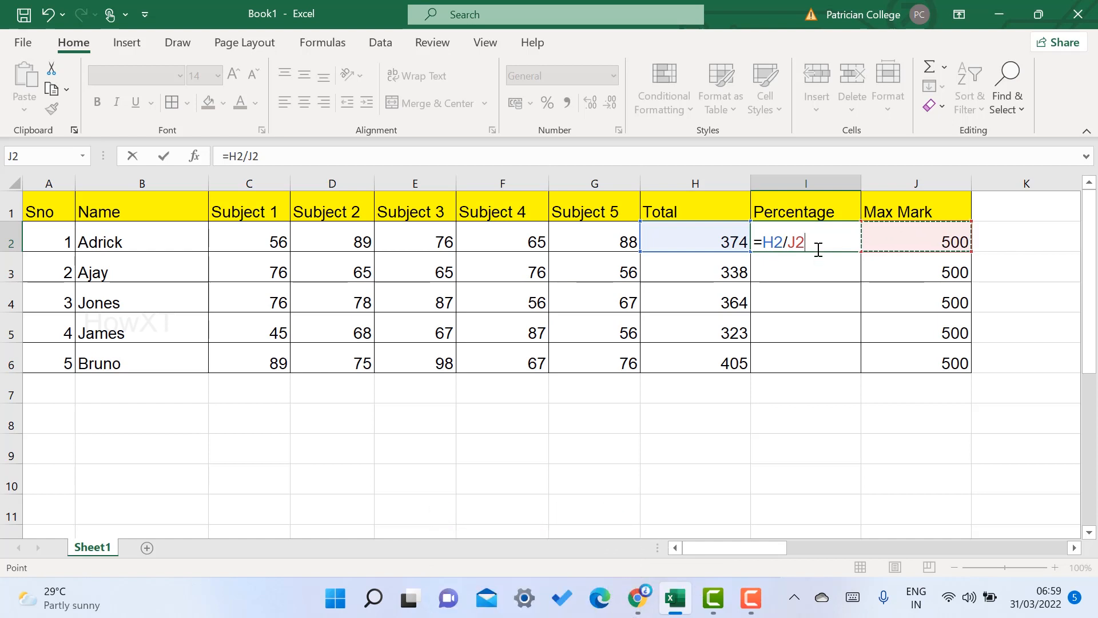
pyautogui.moveTo(841, 241)
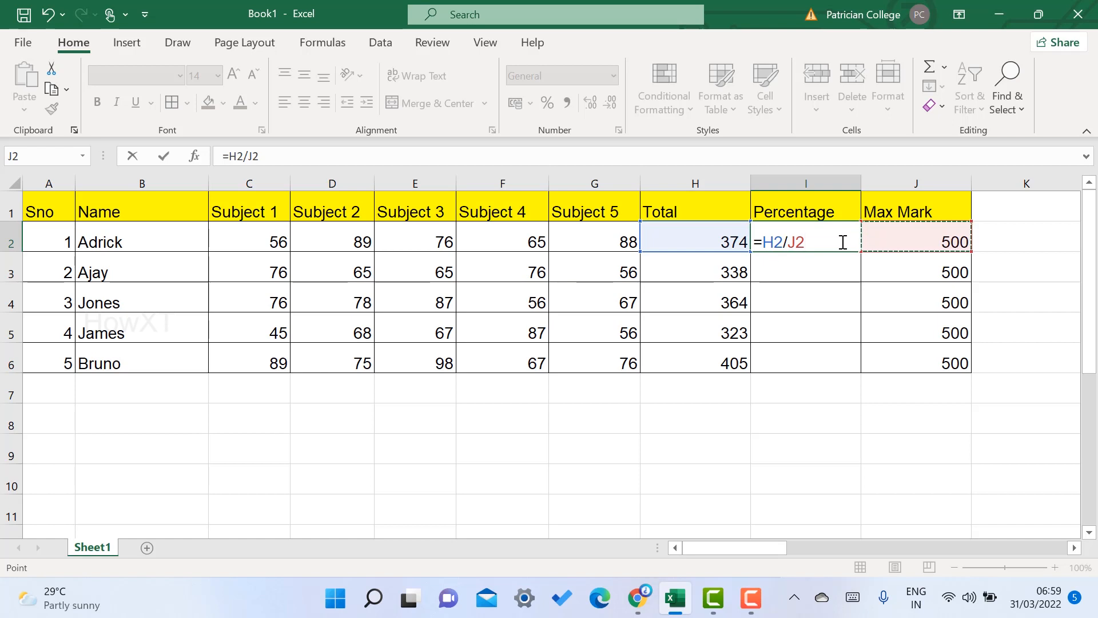
# Step: Complete the formula as =H2/J2*100 so I2 shows 74.8
pyautogui.write('*')
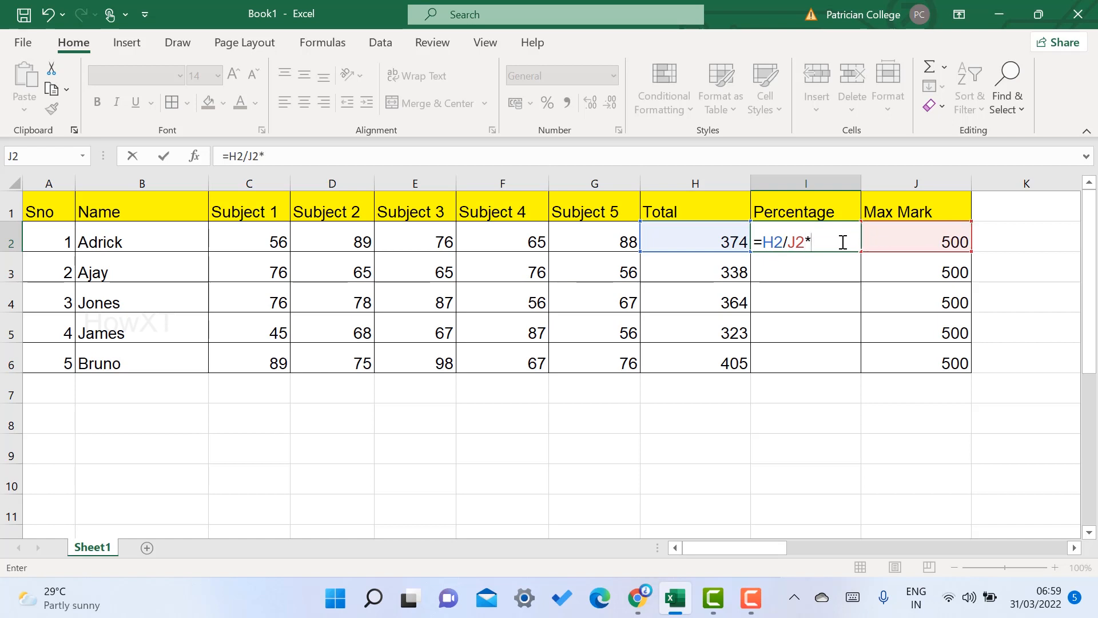
pyautogui.write('1')
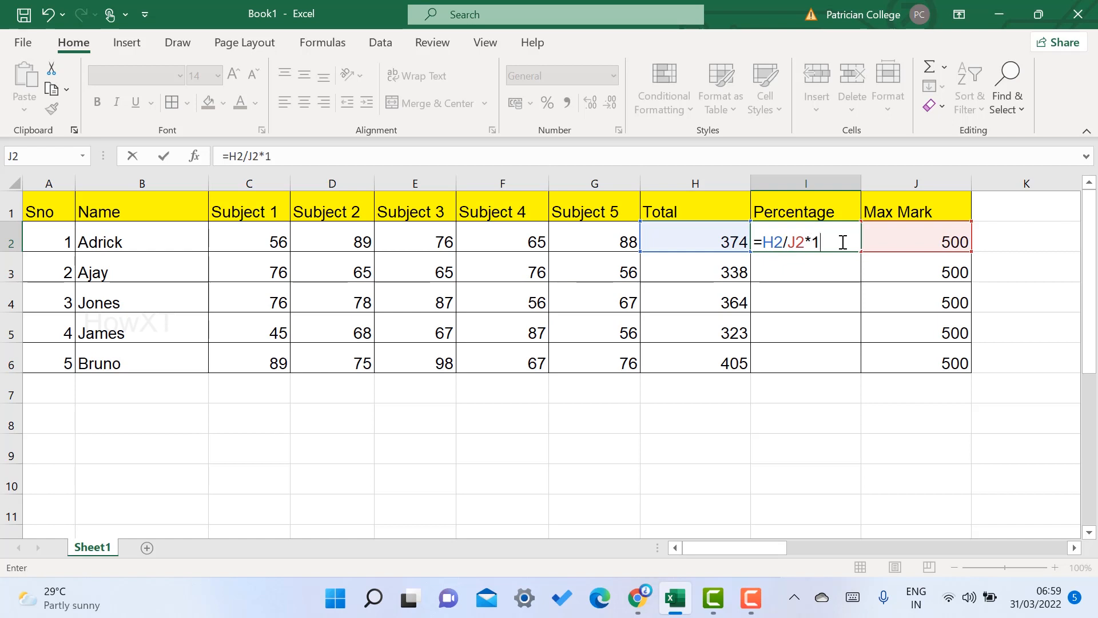
pyautogui.write('00')
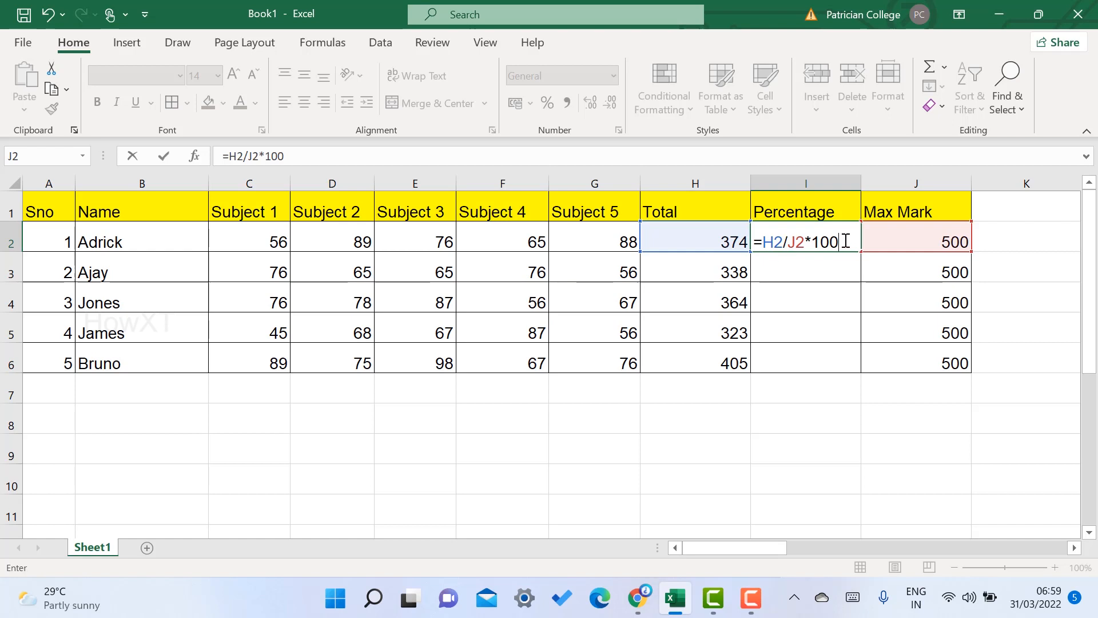
pyautogui.press('Enter')
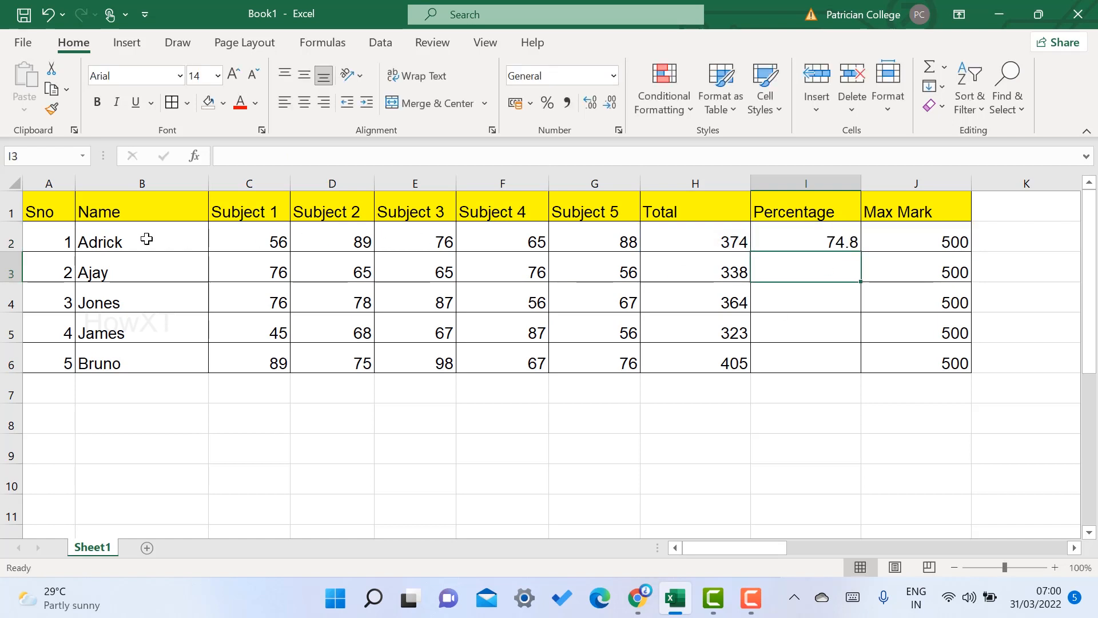
pyautogui.moveTo(817, 241)
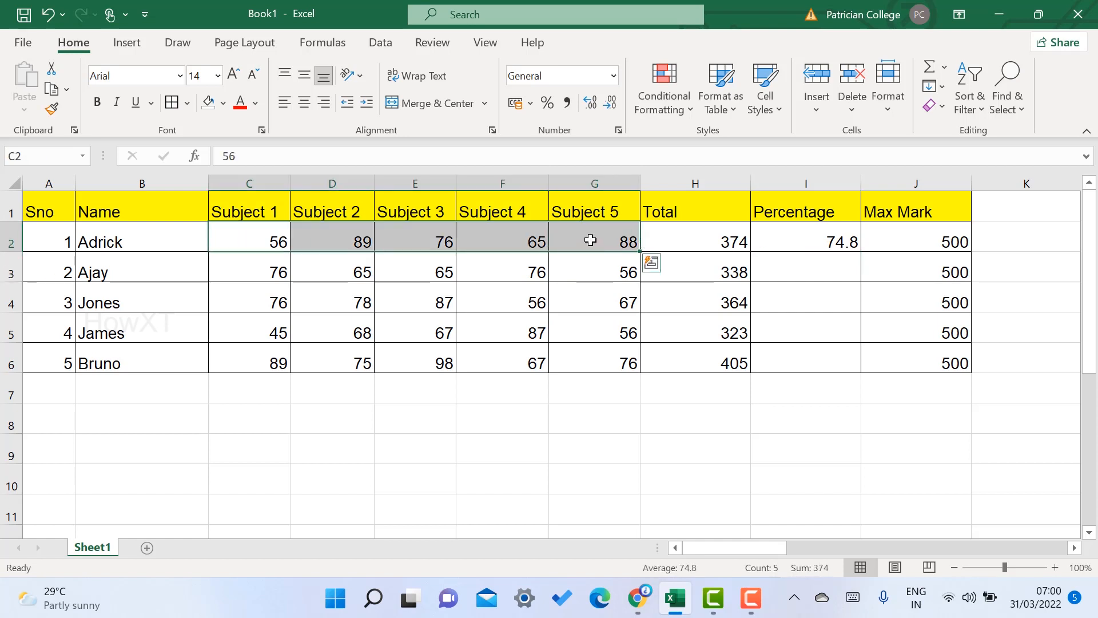
# Step: Fill I2's percentage formula down to I6, giving Jones 72.8, James 64.6 and Bruno 81
pyautogui.click(695, 239)
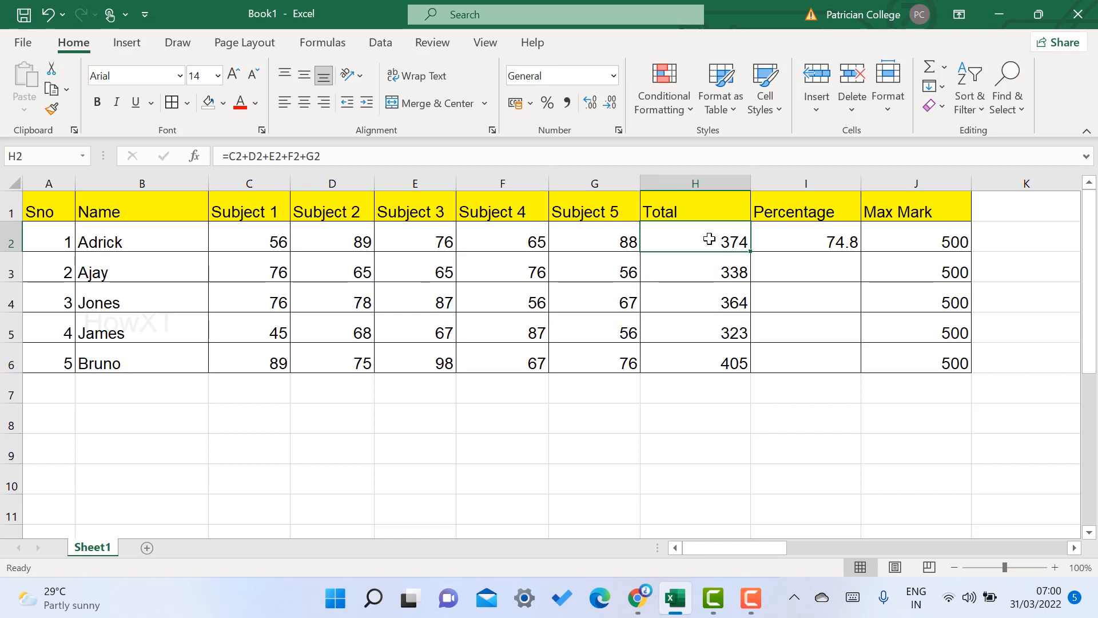
pyautogui.click(819, 241)
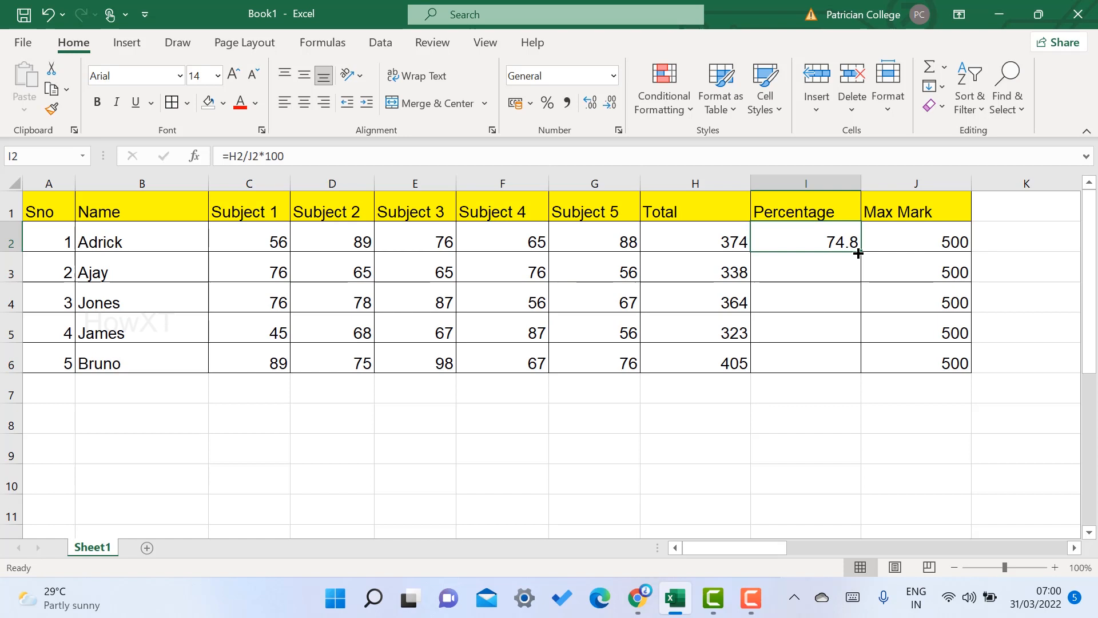
pyautogui.moveTo(858, 254); pyautogui.dragTo(858, 302)
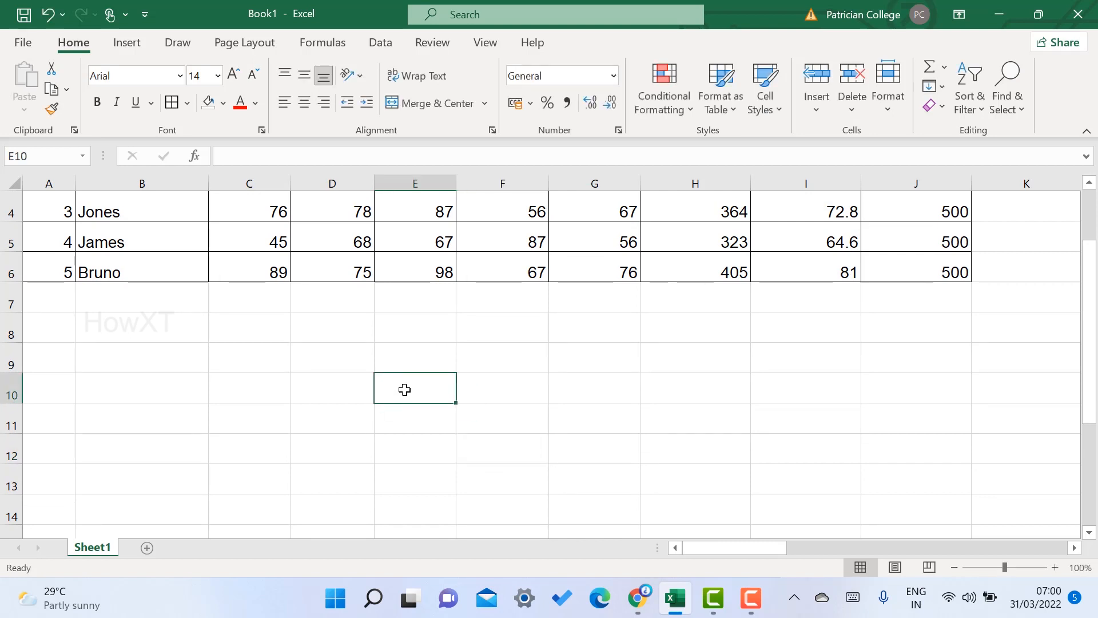
# Step: Enter 8000 in E10 and 7888 in F10 below the marks table
pyautogui.write('8000')
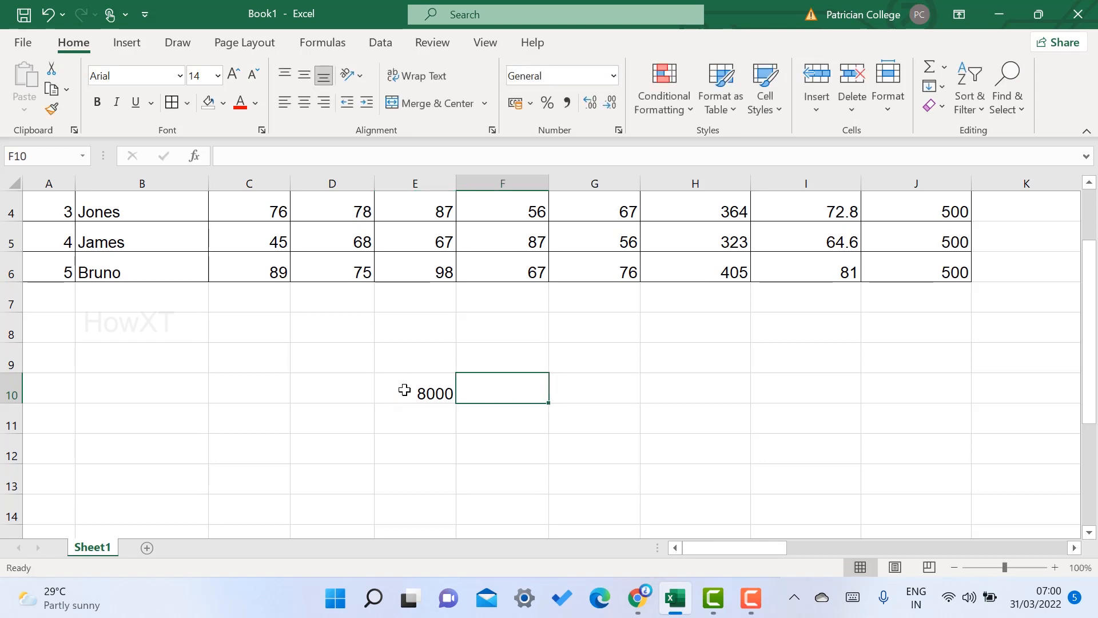
pyautogui.write('78887')
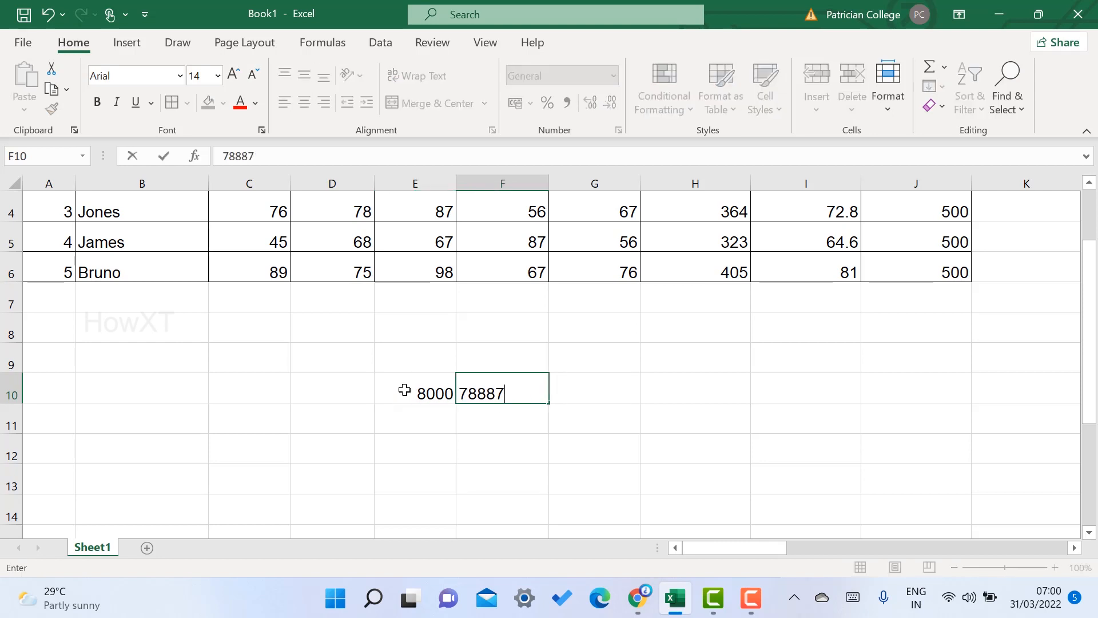
pyautogui.press('Backspace')
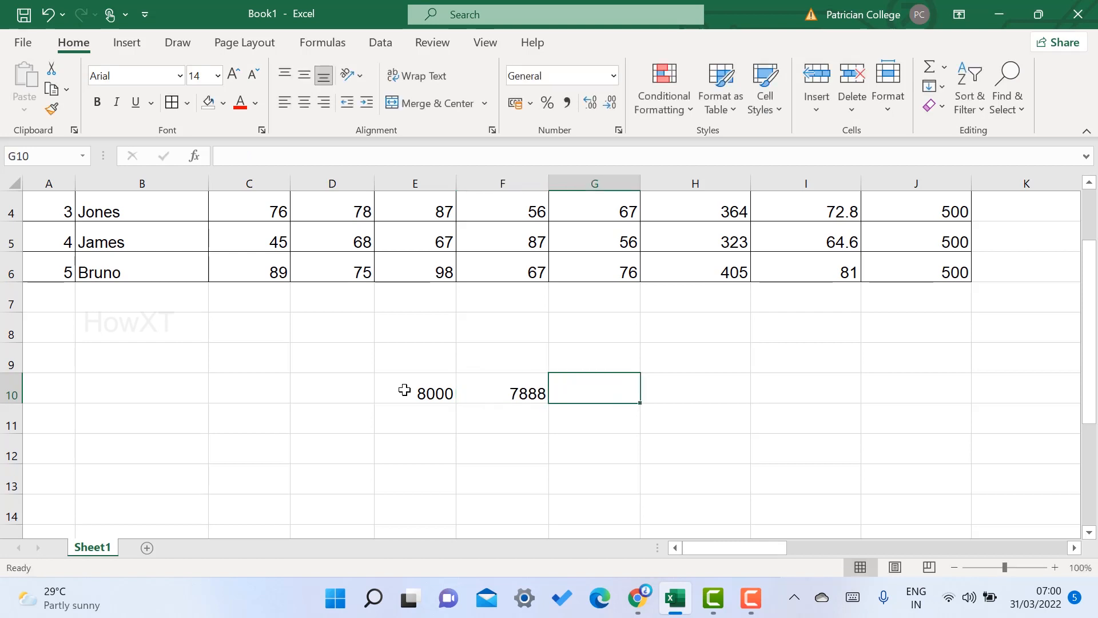
pyautogui.click(696, 387)
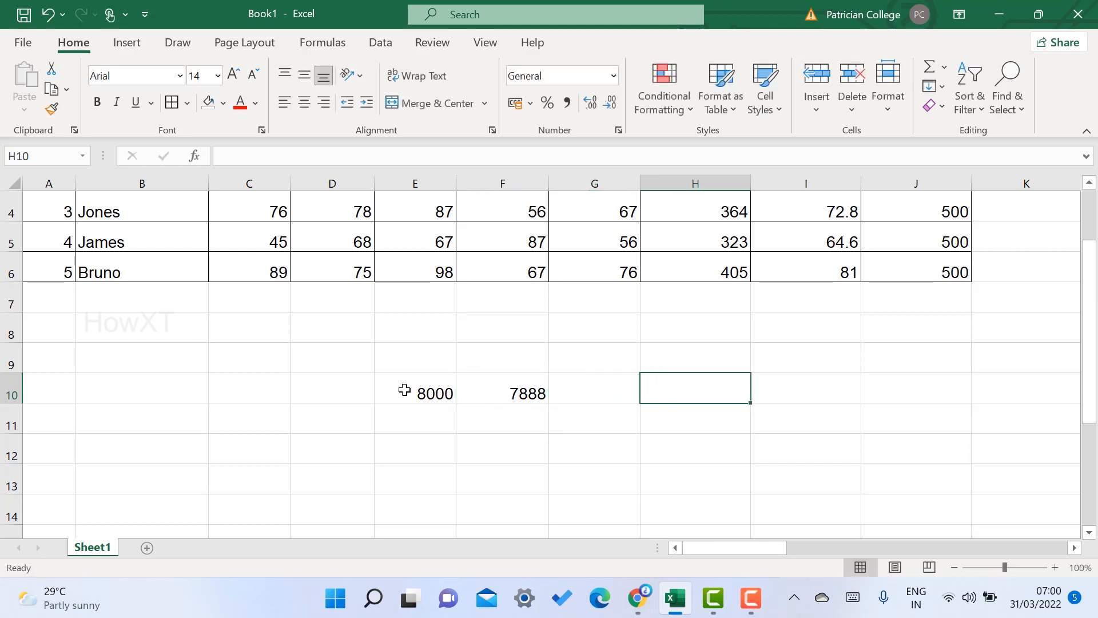
pyautogui.click(594, 387)
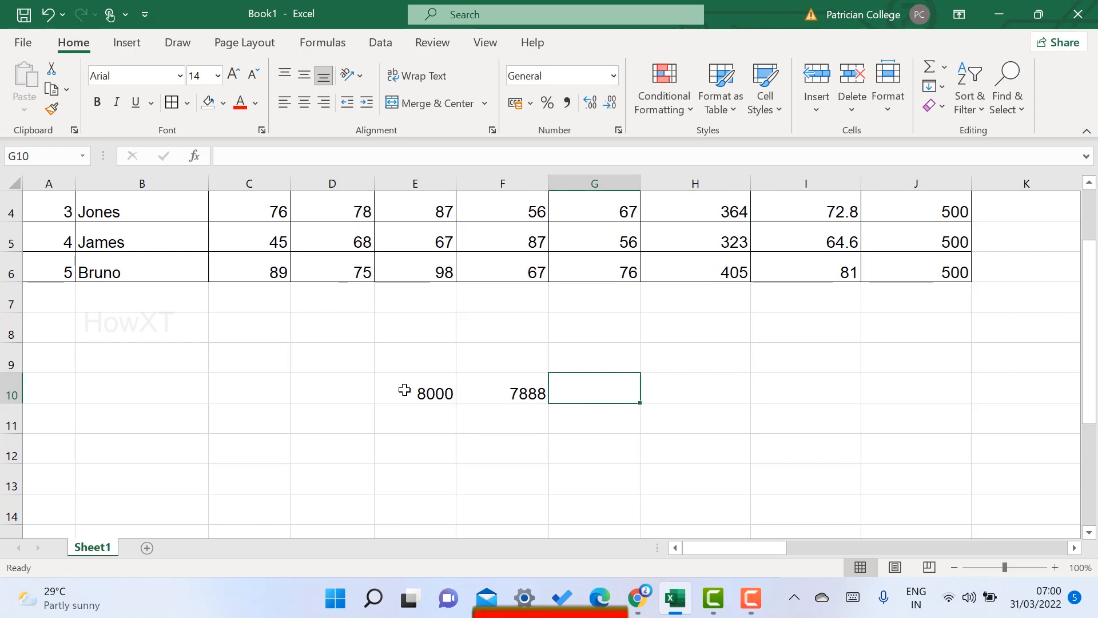
pyautogui.click(805, 386)
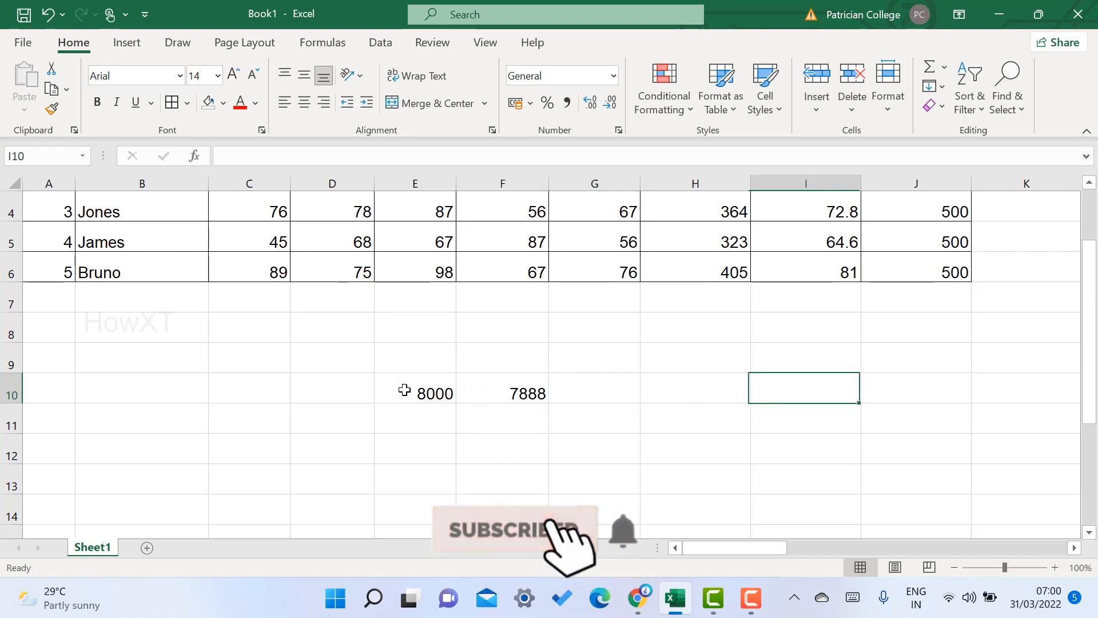
pyautogui.click(502, 394)
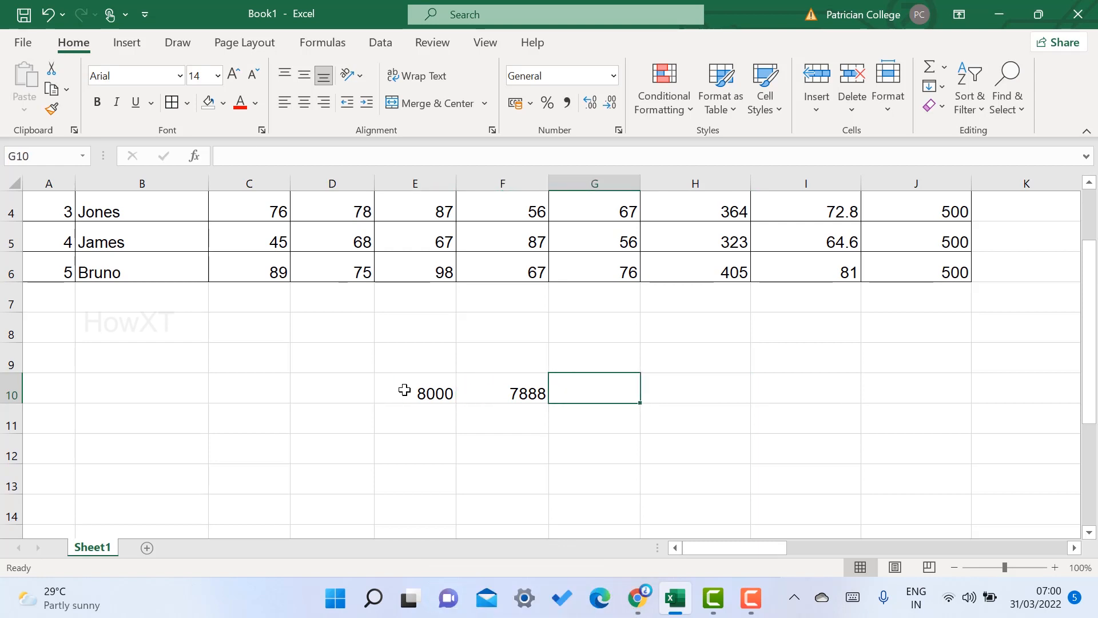
pyautogui.moveTo(421, 390)
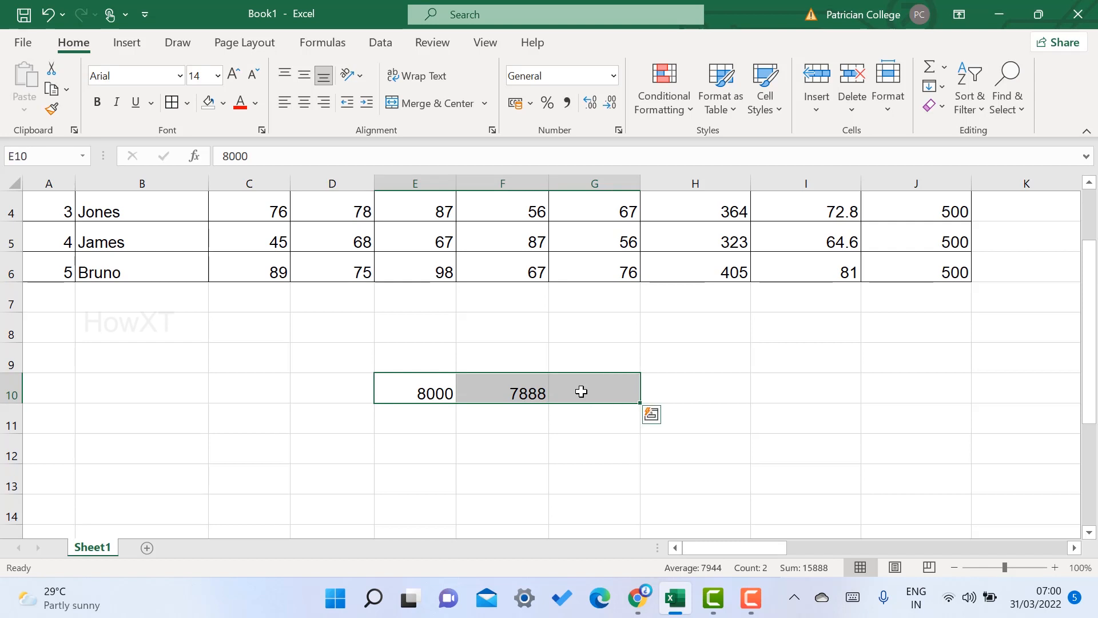
# Step: Enter =E10+F10 in G10 so it shows 15888
pyautogui.click(594, 392)
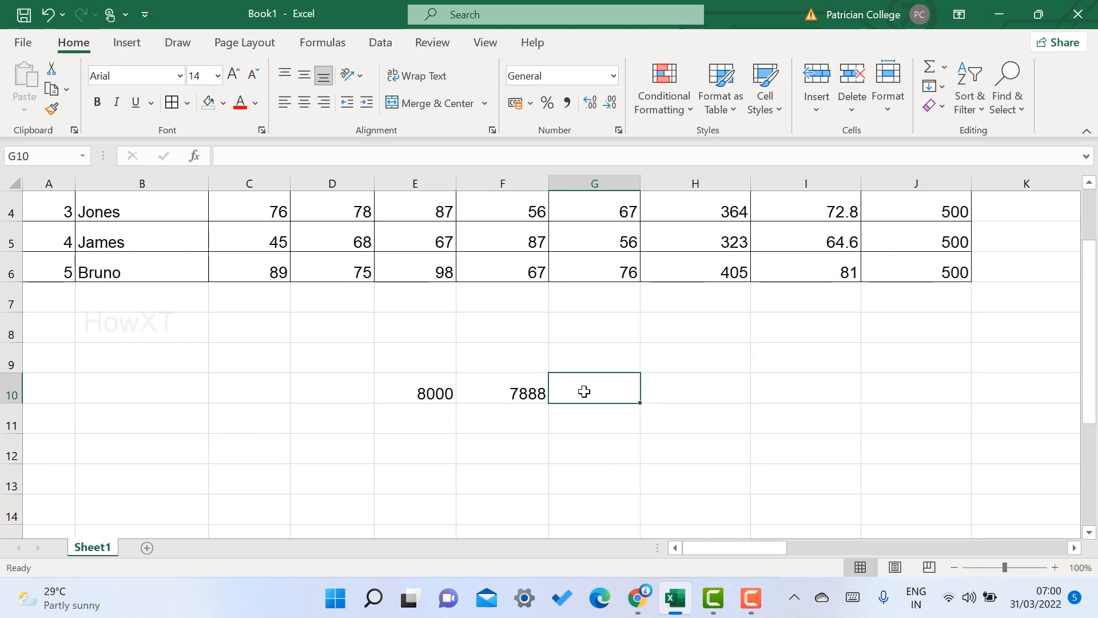
pyautogui.click(415, 393)
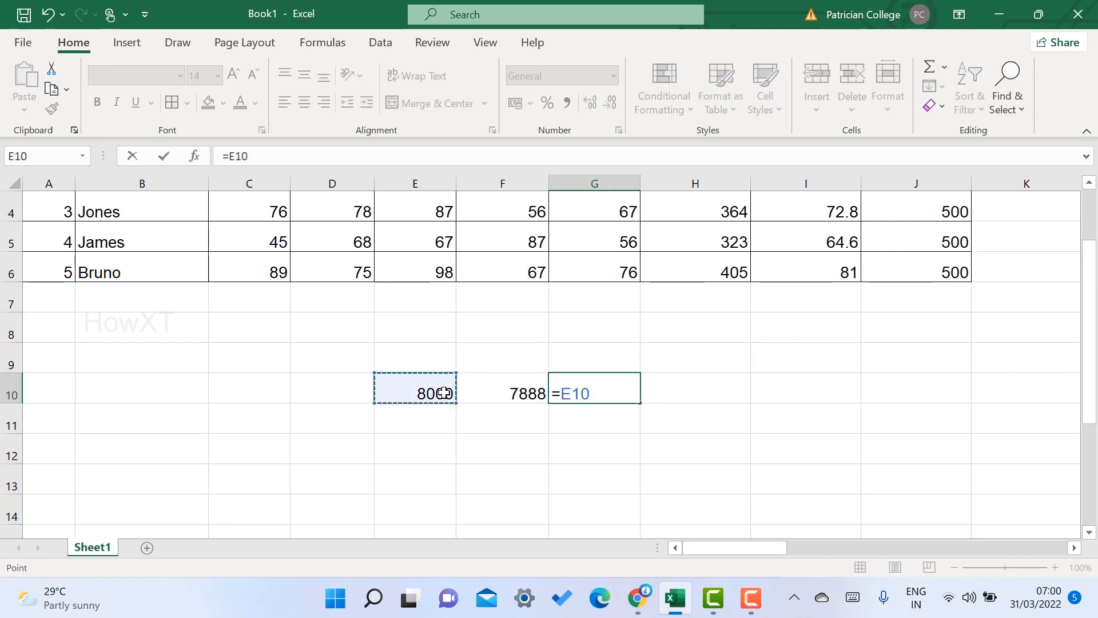
pyautogui.click(502, 394)
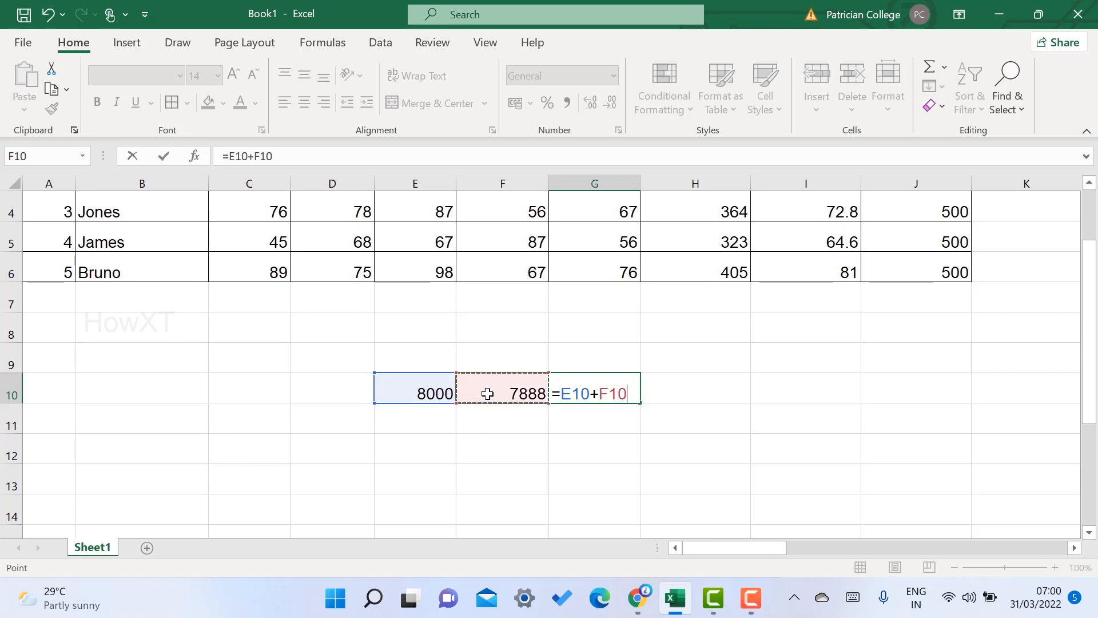
pyautogui.press('Enter')
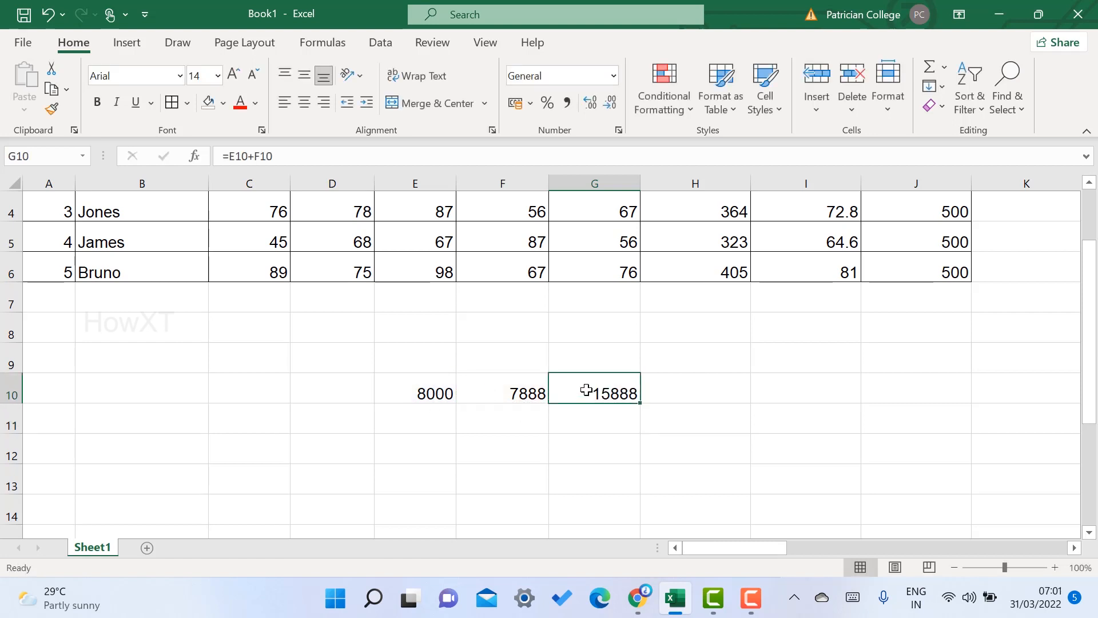
pyautogui.moveTo(590, 386)
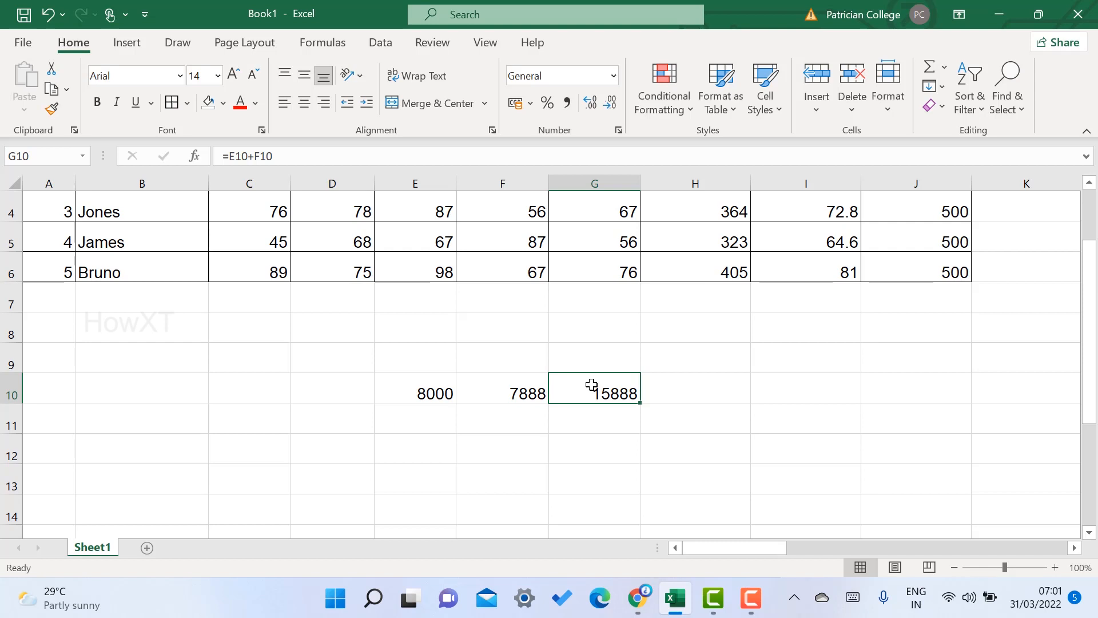
pyautogui.click(695, 394)
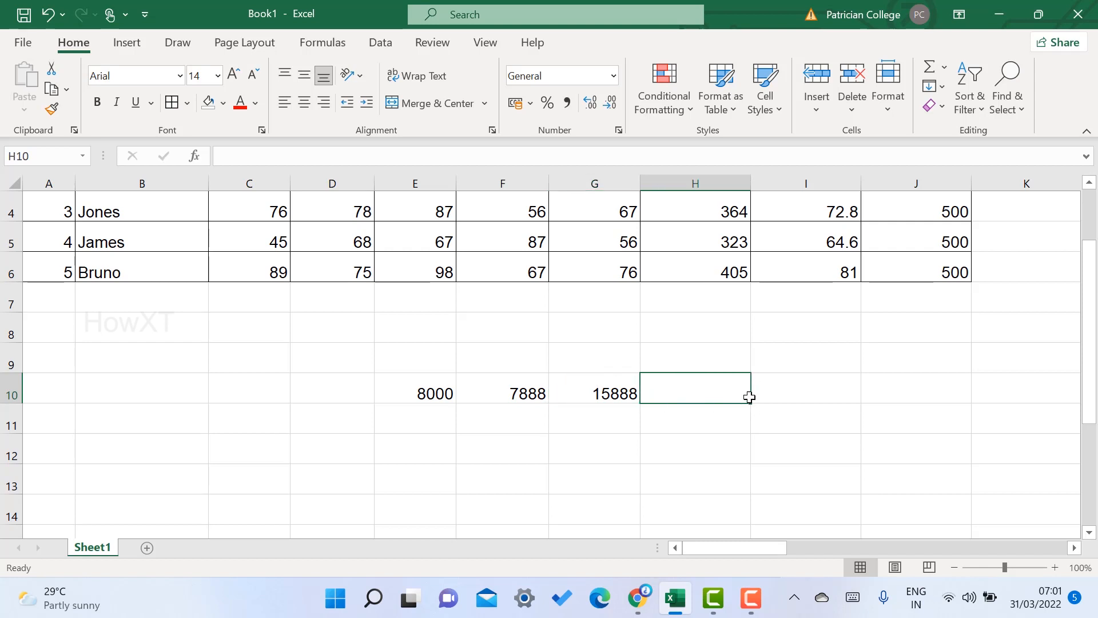
pyautogui.moveTo(715, 401)
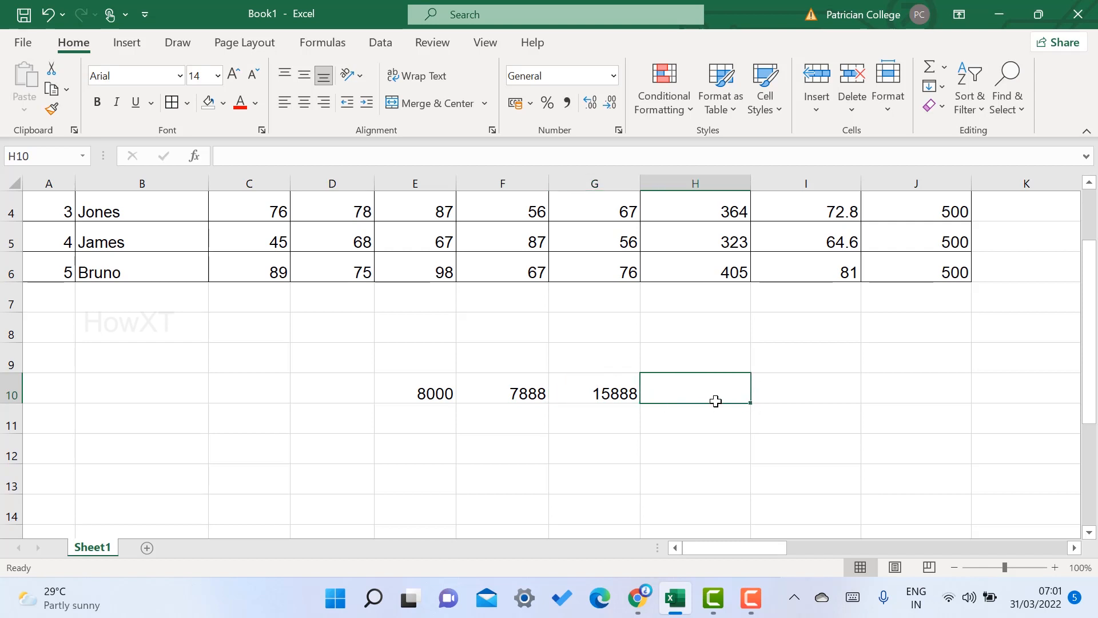
pyautogui.click(502, 393)
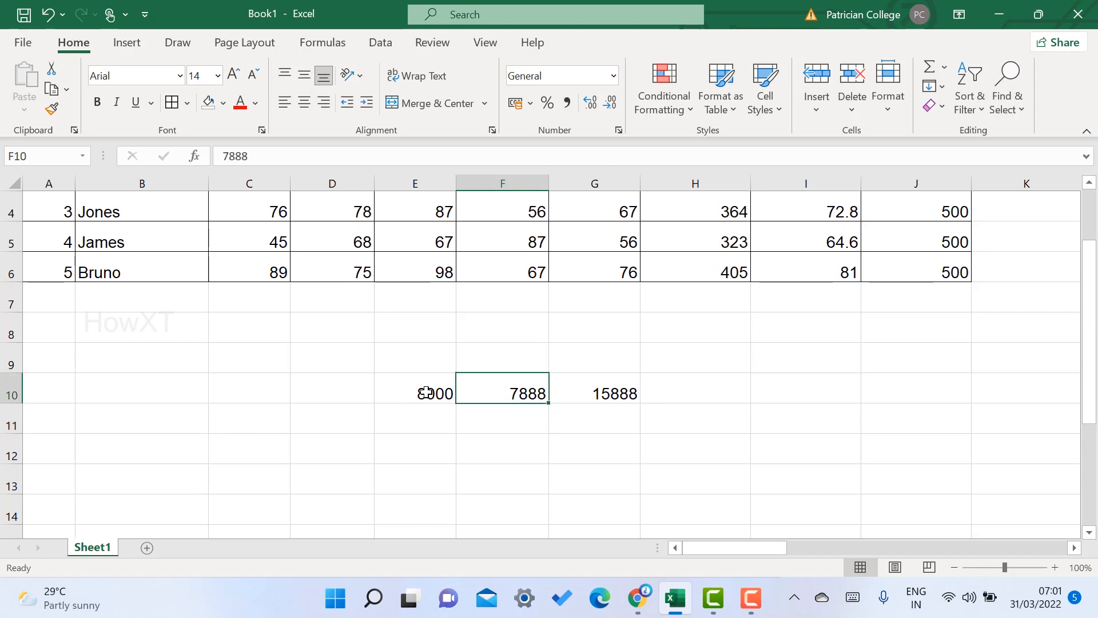
# Step: Label row 9 with March, April, Total and % above the figures
pyautogui.write('Marc')
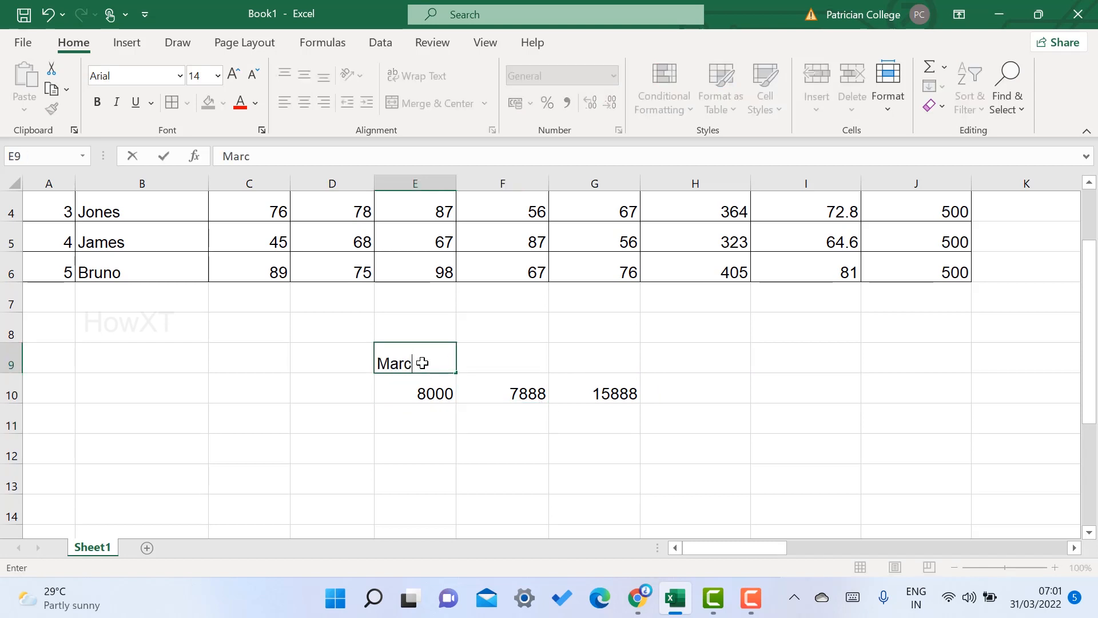
pyautogui.write('April')
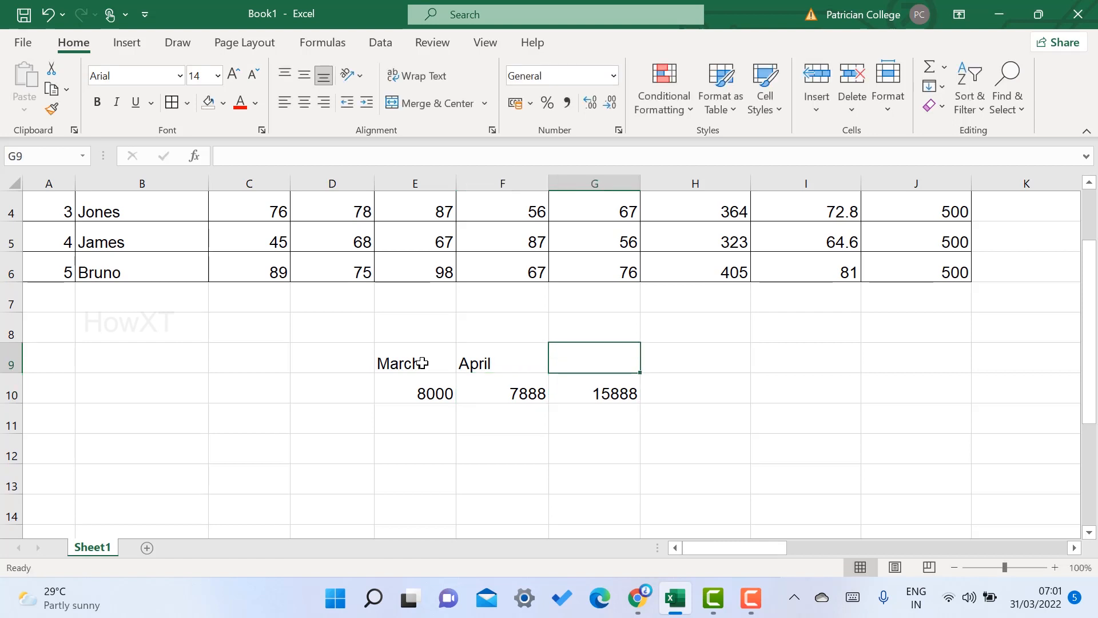
pyautogui.write('Total')
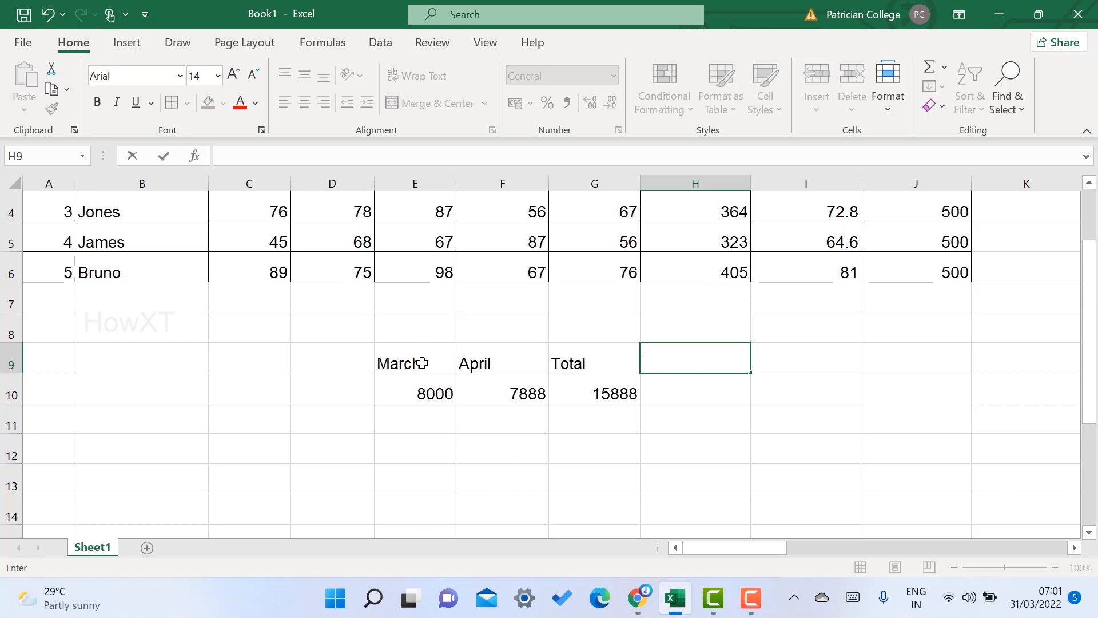
pyautogui.write('%')
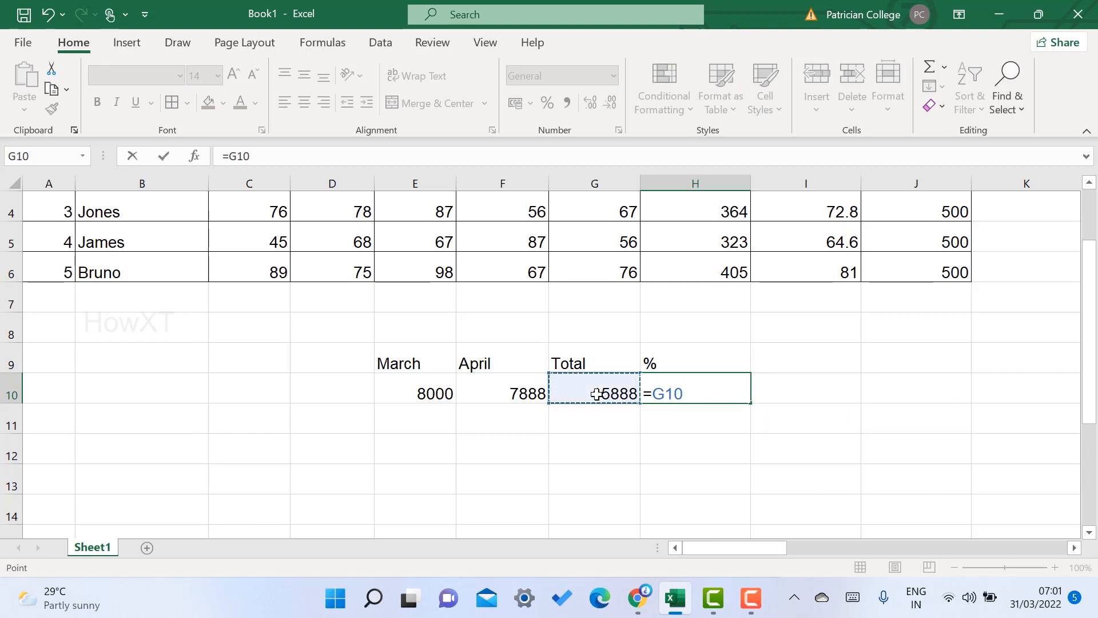
# Step: Enter =G10/20000*100 in H10 so the % cell shows 79.44
pyautogui.write('/')
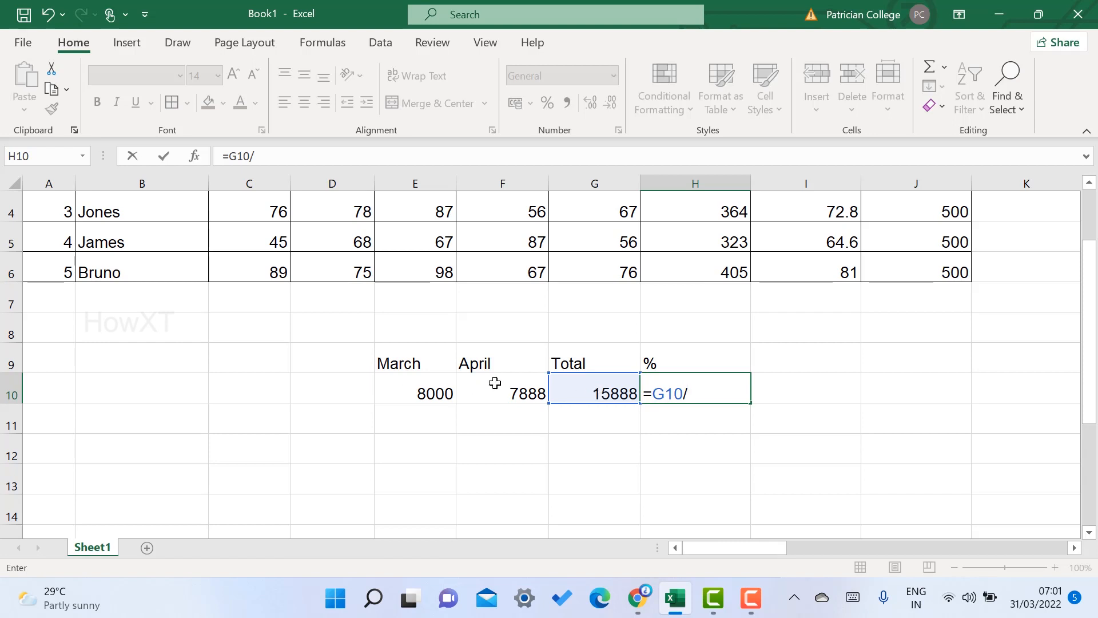
pyautogui.write('2000')
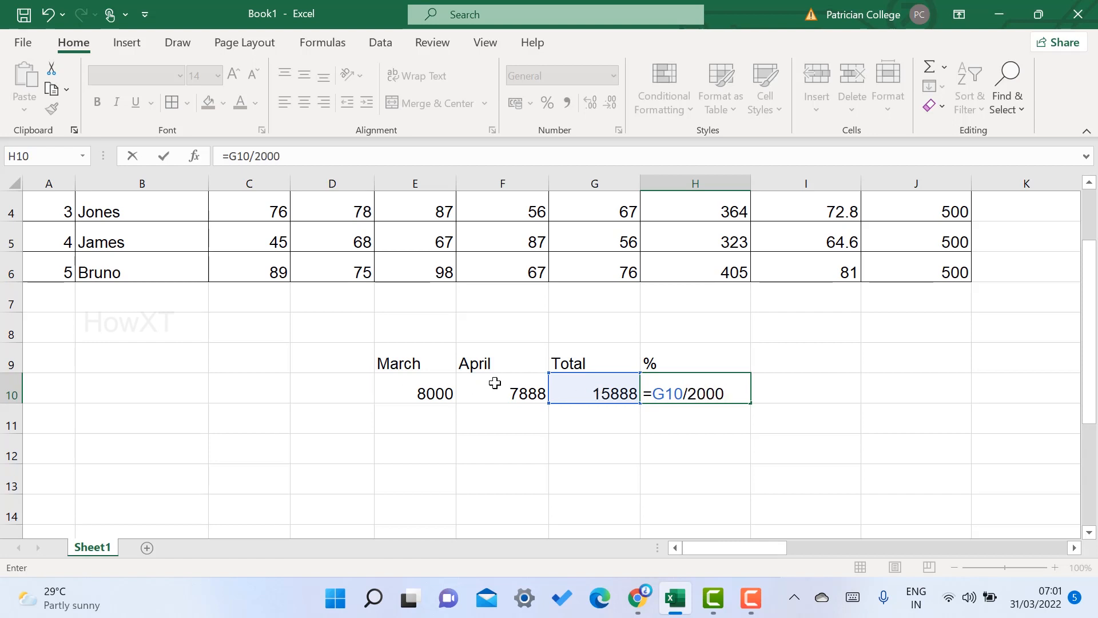
pyautogui.write('0')
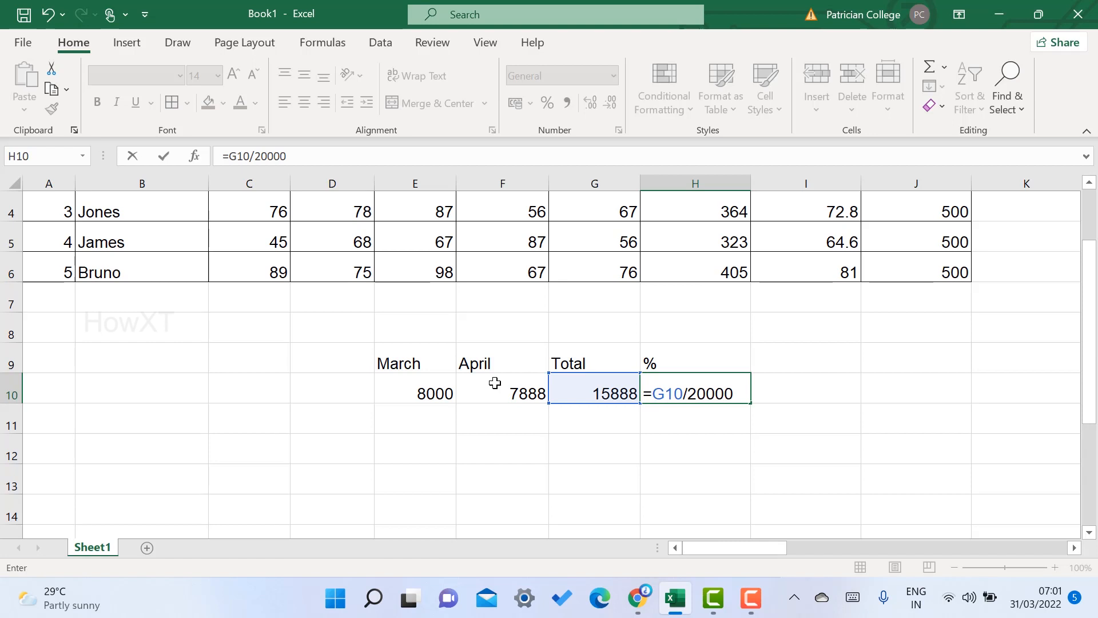
pyautogui.write('*')
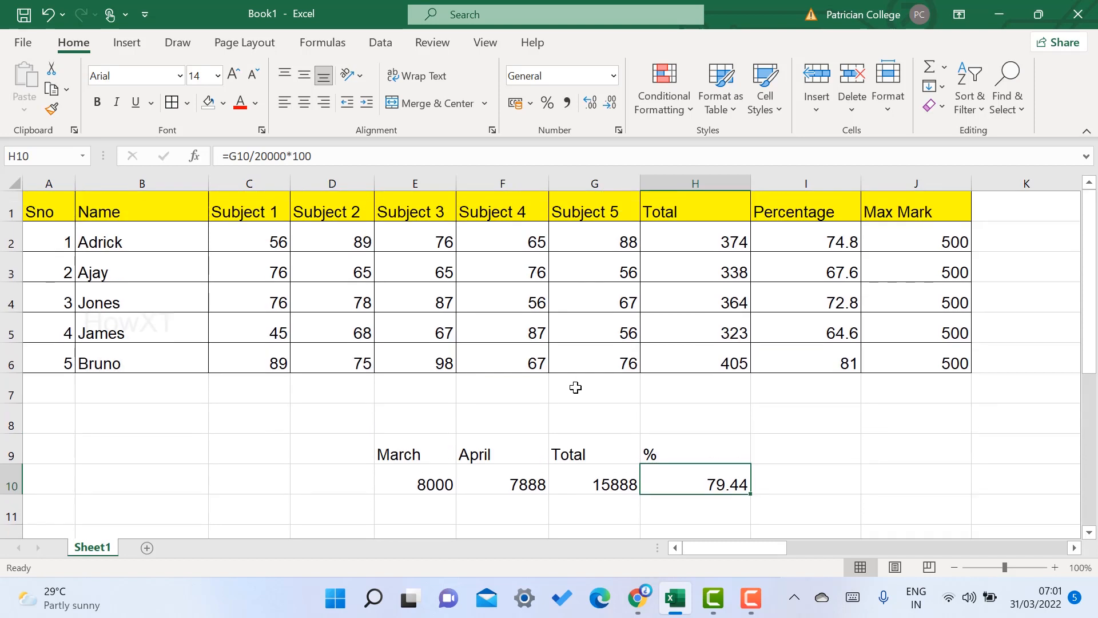
pyautogui.moveTo(572, 387)
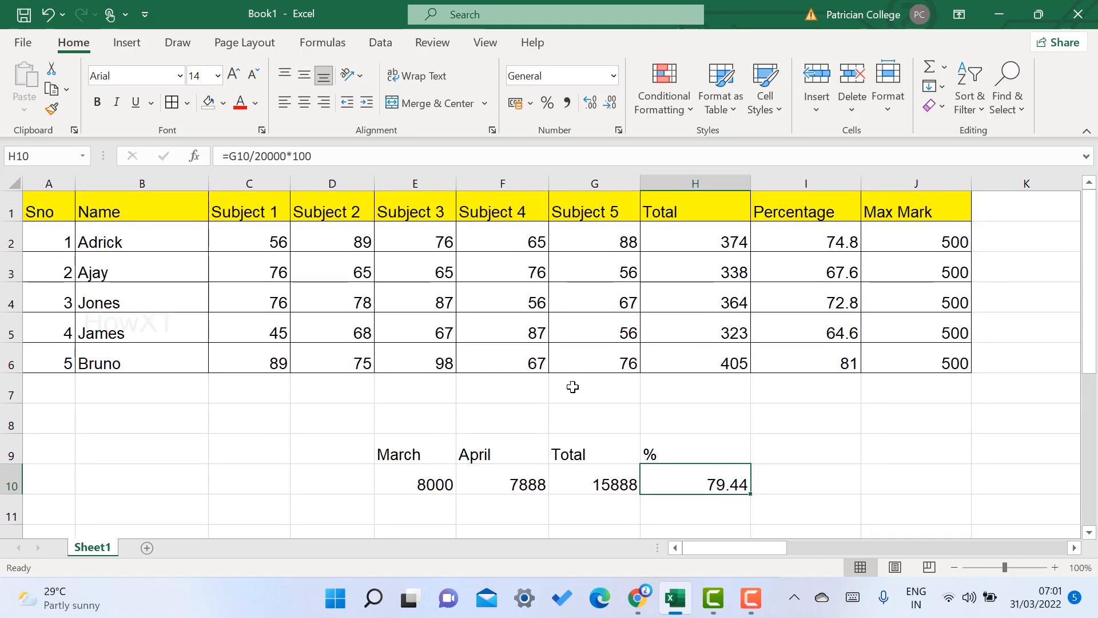